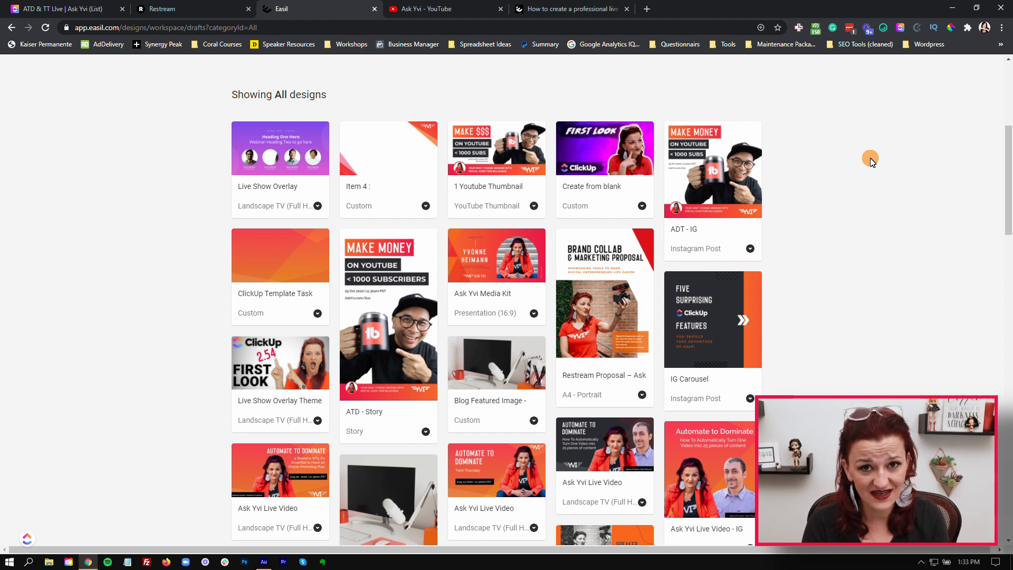
{"action": "mouse_move", "coordinate": [666, 78]}
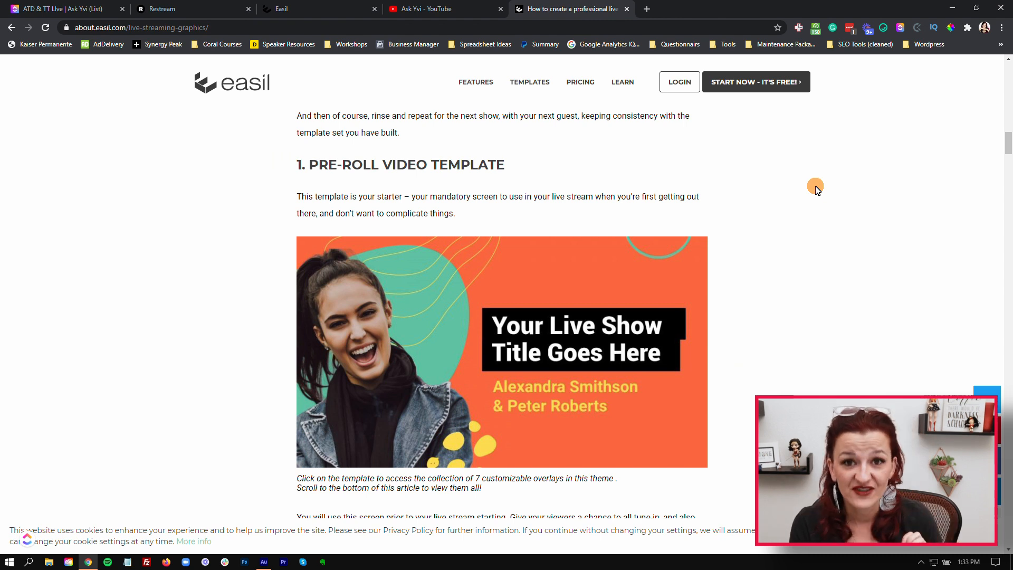
Open the template library and search for 'overlay' templates.
{"action": "scroll", "scroll_direction": "down", "scroll_amount": 3}
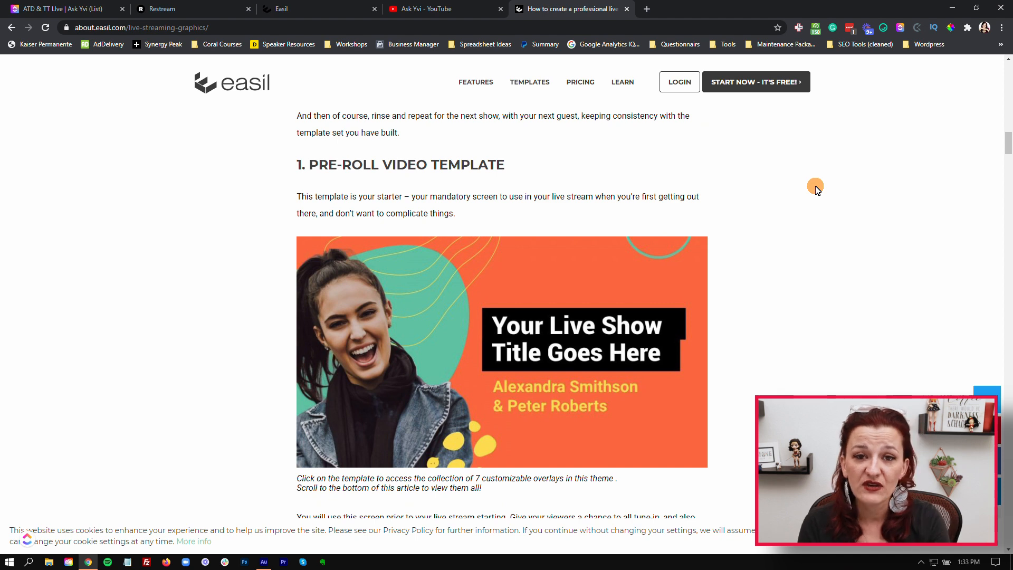
{"action": "scroll", "scroll_direction": "down", "scroll_amount": 3}
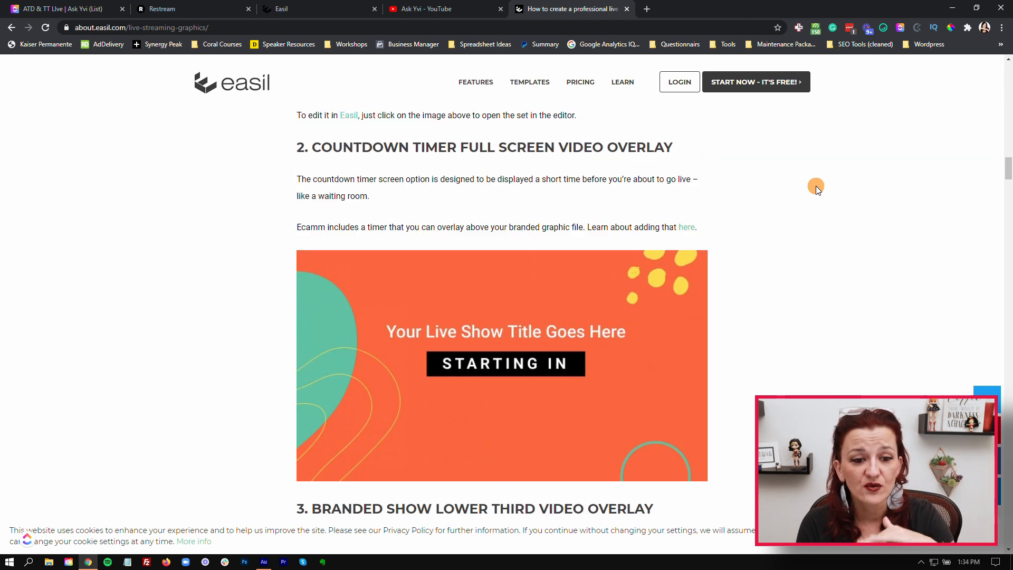
{"action": "scroll", "scroll_direction": "down", "scroll_amount": 3}
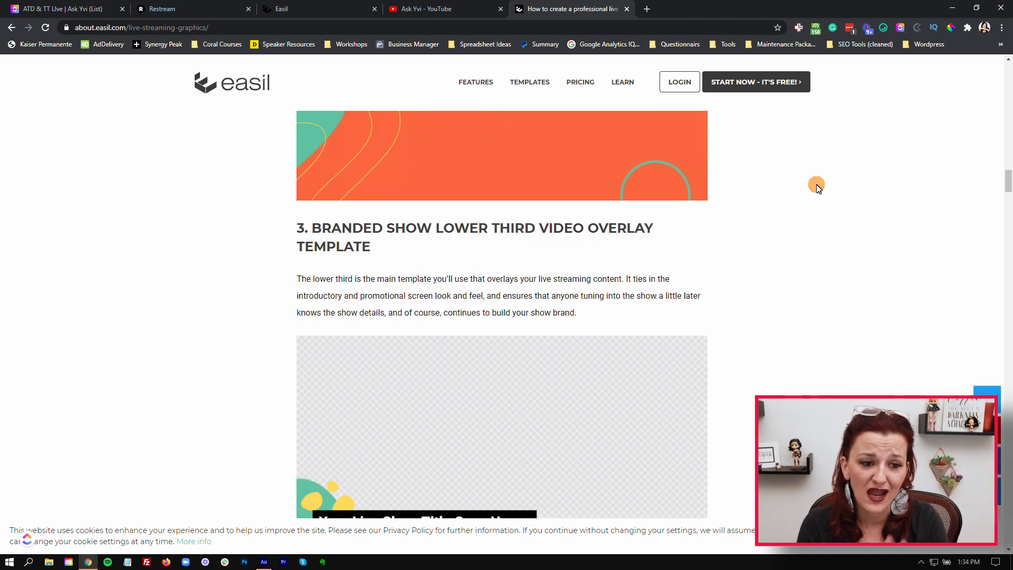
{"action": "scroll", "scroll_direction": "down", "scroll_amount": 3}
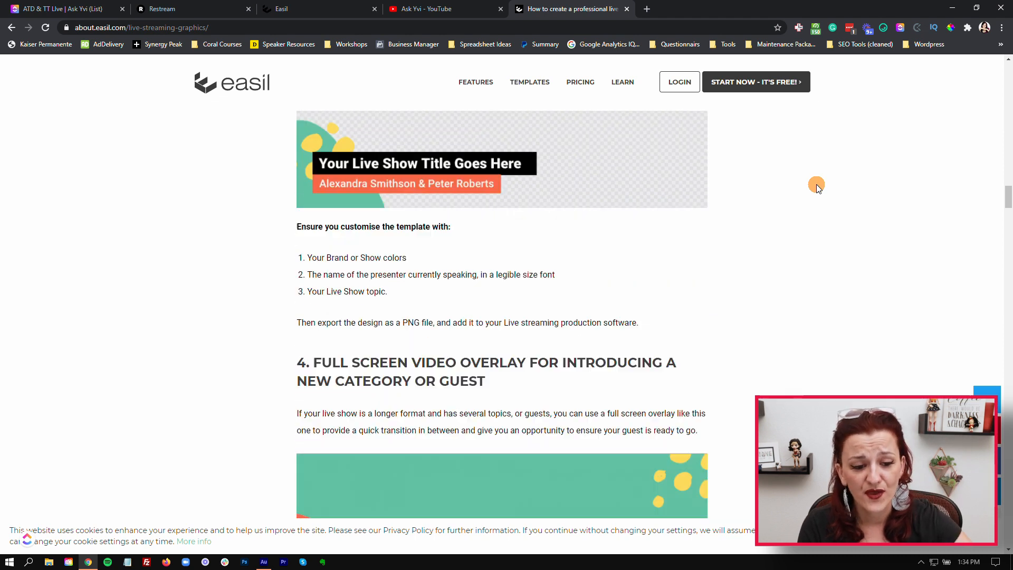
{"action": "scroll", "scroll_direction": "down", "scroll_amount": 3}
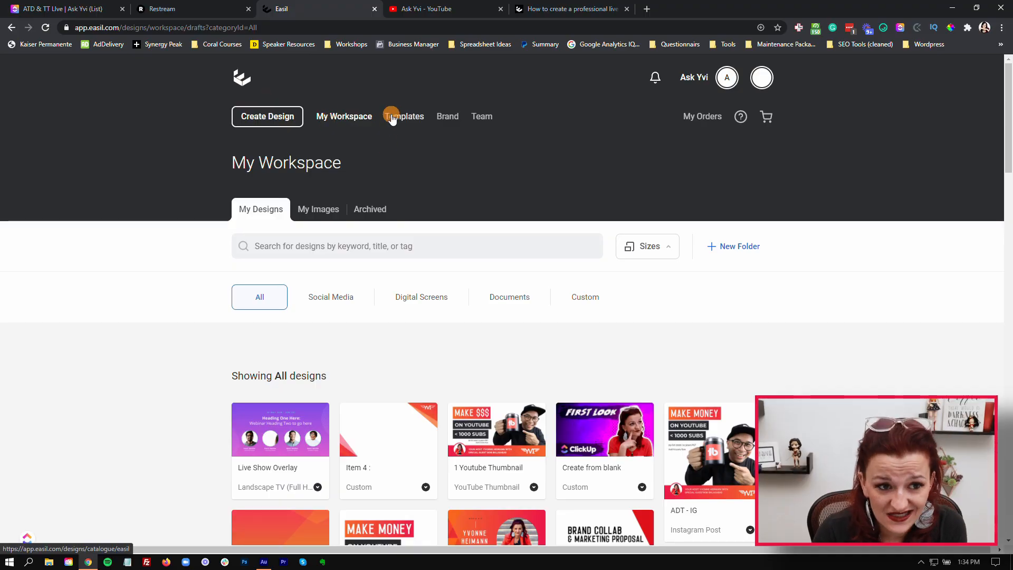
{"action": "left_click", "coordinate": [403, 116]}
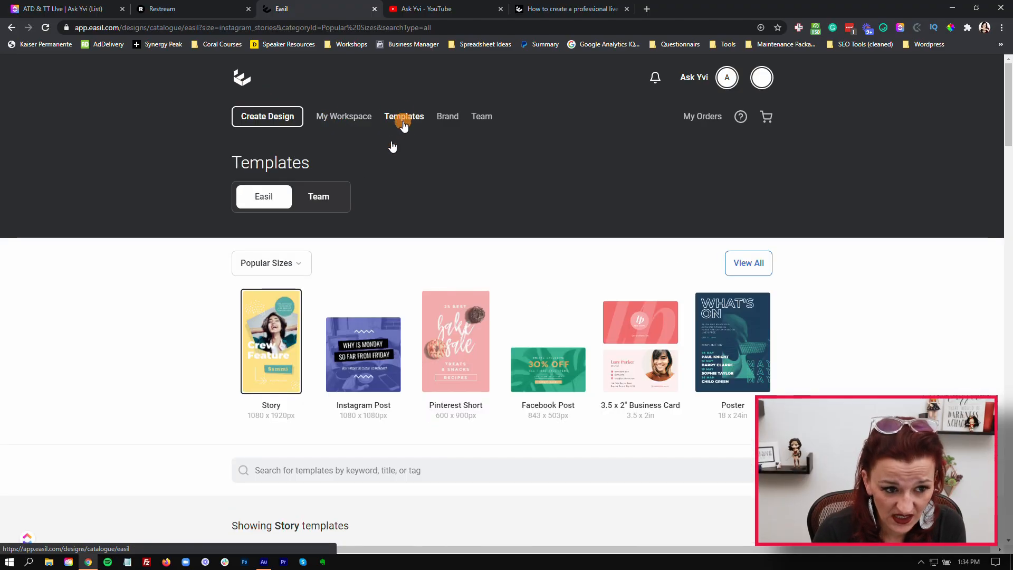
{"action": "type", "text": "overlay"}
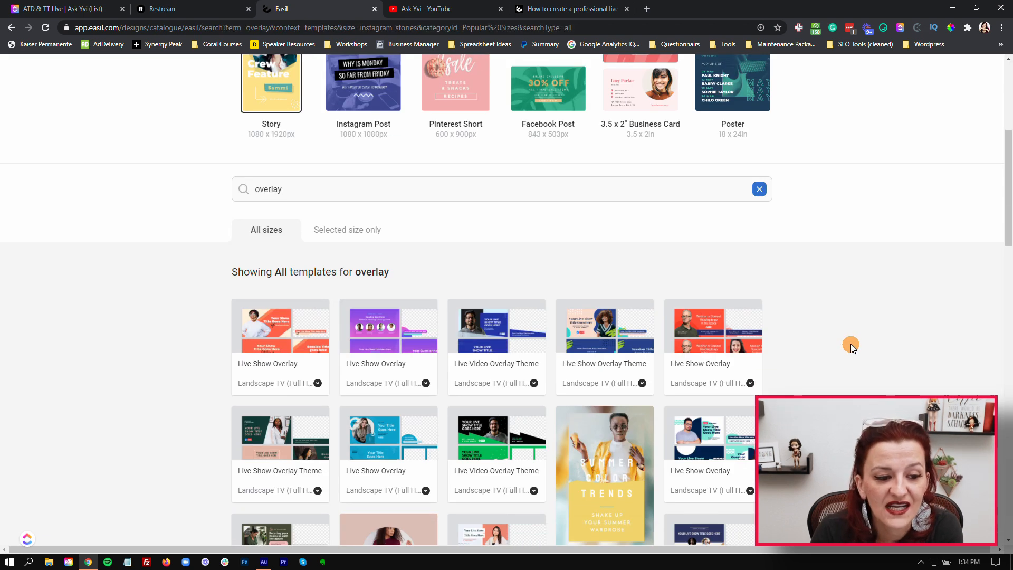
{"action": "scroll", "scroll_direction": "down", "scroll_amount": 3}
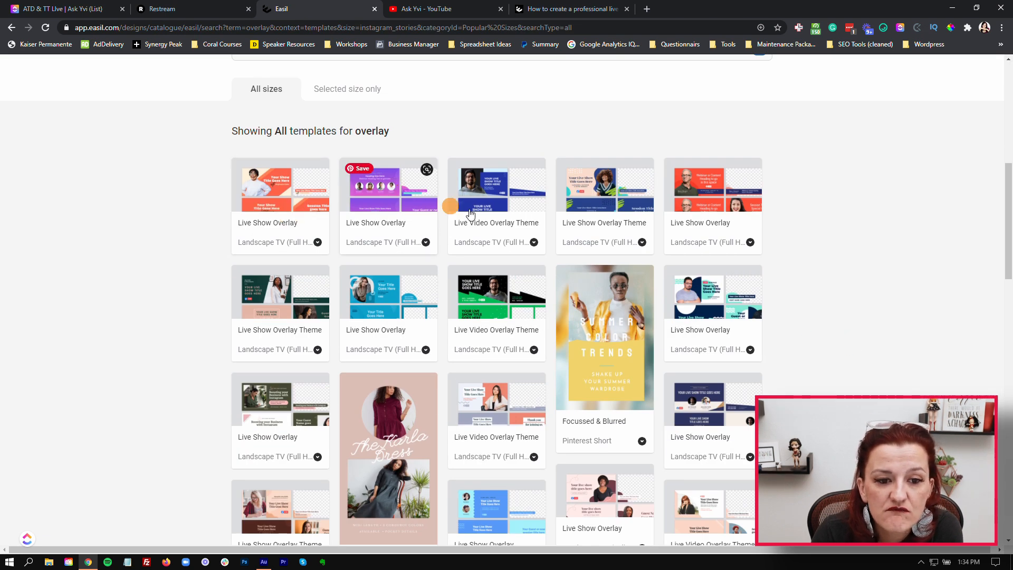
{"action": "mouse_move", "coordinate": [727, 197]}
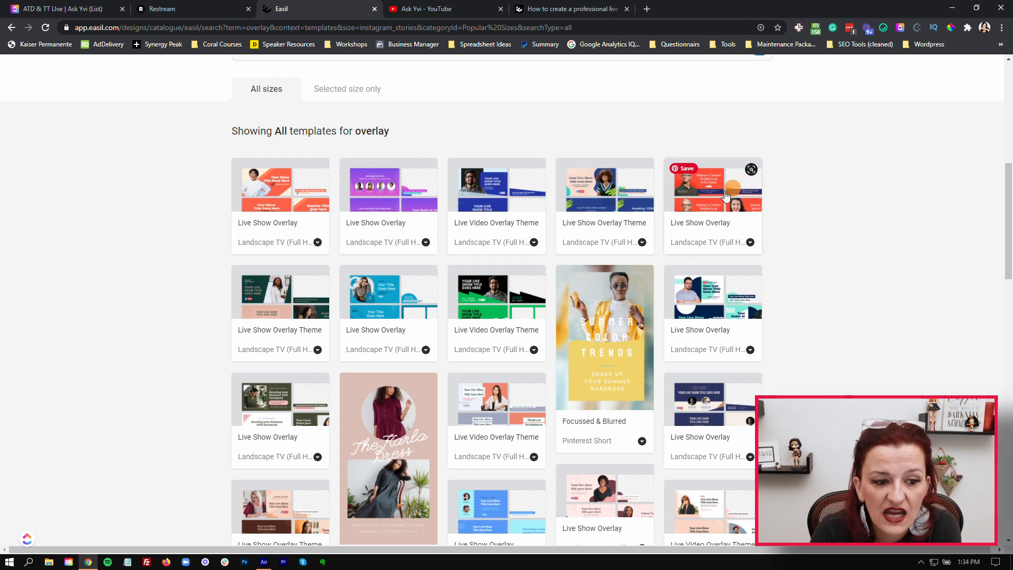
{"action": "mouse_move", "coordinate": [452, 294]}
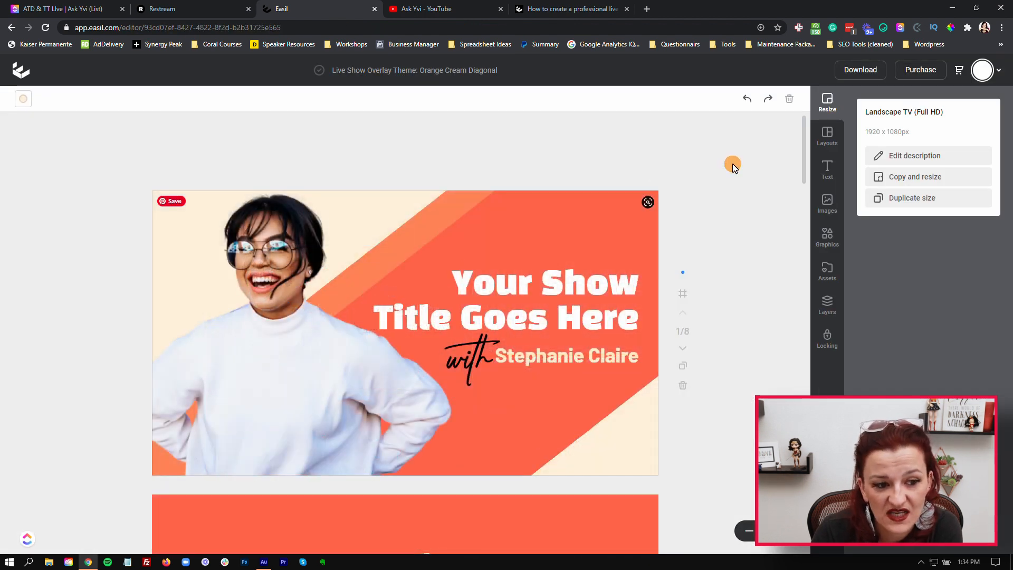
Browse the overlay results and open the Orange Cream Diagonal Live Show Overlay Theme.
{"action": "scroll", "scroll_direction": "down", "scroll_amount": 3}
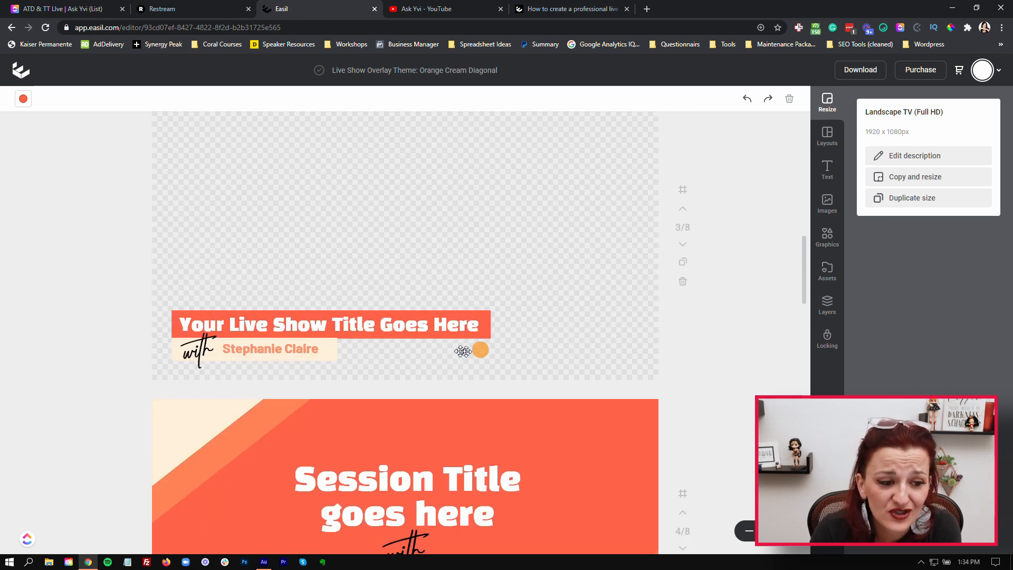
{"action": "scroll", "scroll_direction": "down", "scroll_amount": 3}
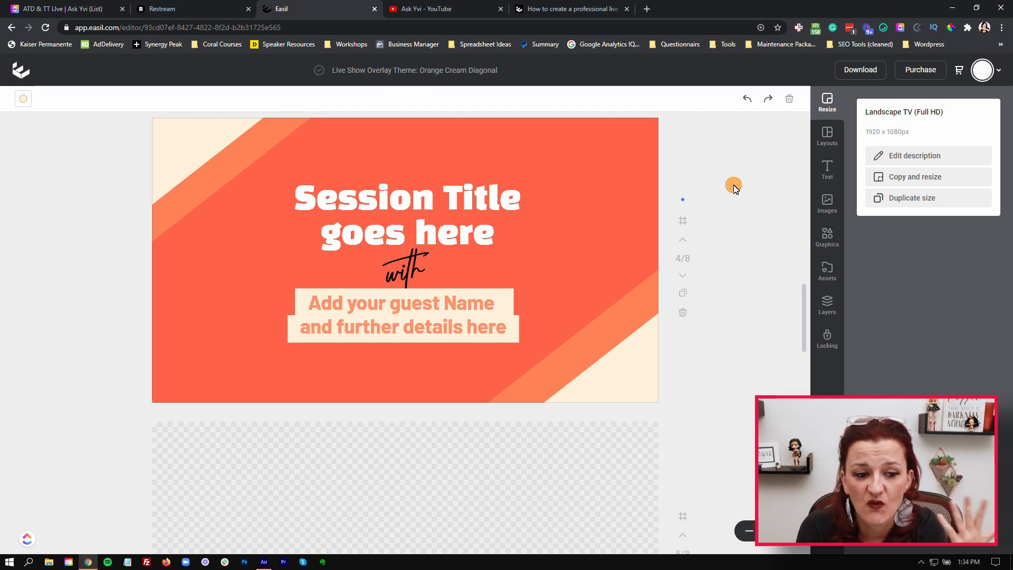
{"action": "scroll", "scroll_direction": "down", "scroll_amount": 3}
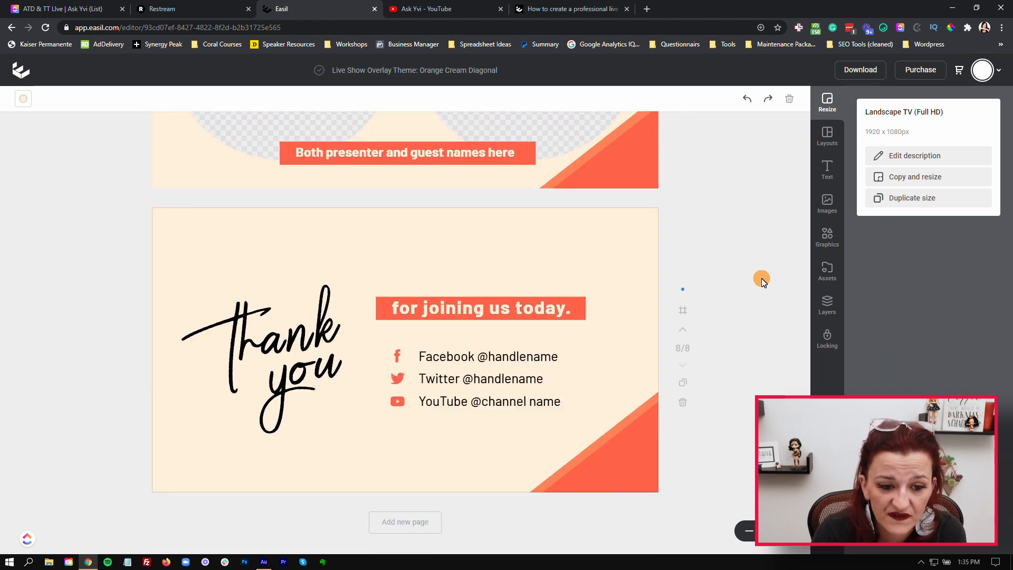
{"action": "mouse_move", "coordinate": [757, 279]}
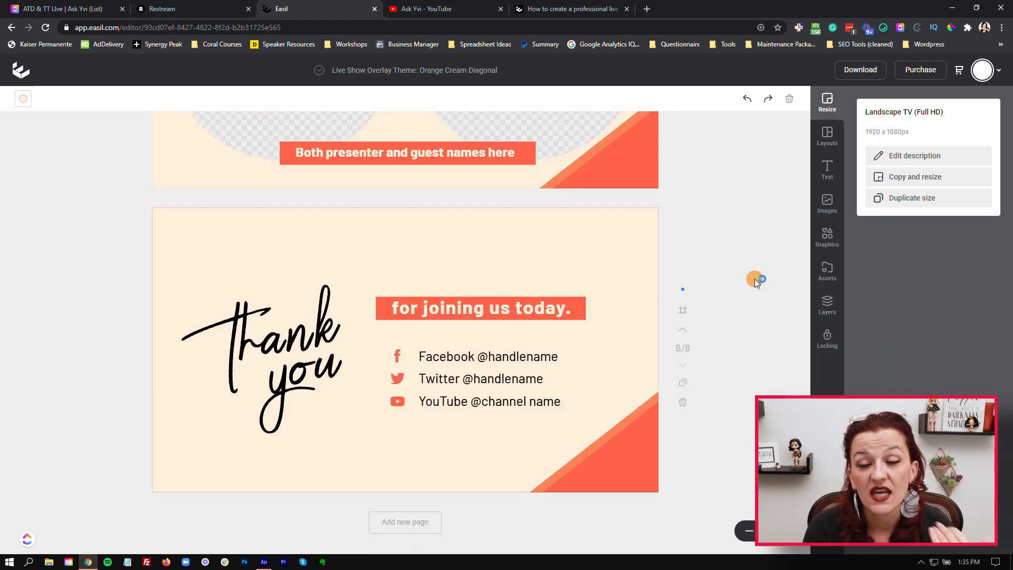
{"action": "left_click", "coordinate": [827, 204]}
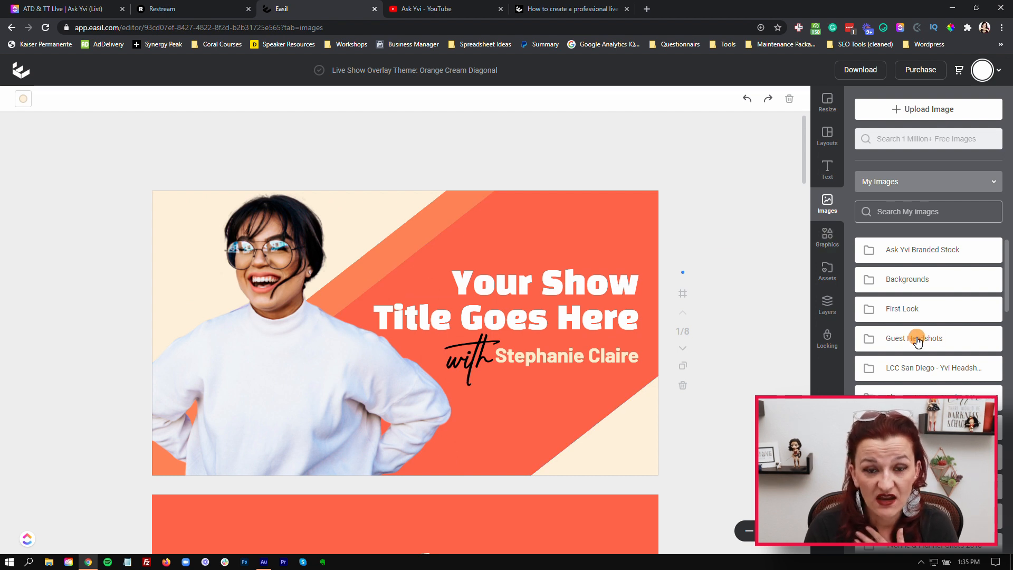
{"action": "left_click", "coordinate": [913, 338]}
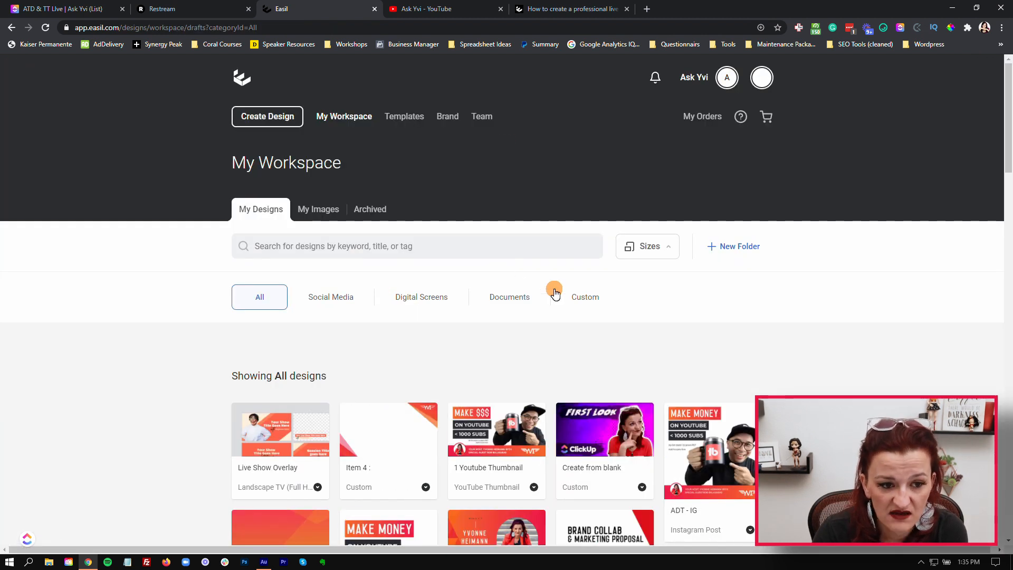
{"action": "left_click", "coordinate": [317, 209]}
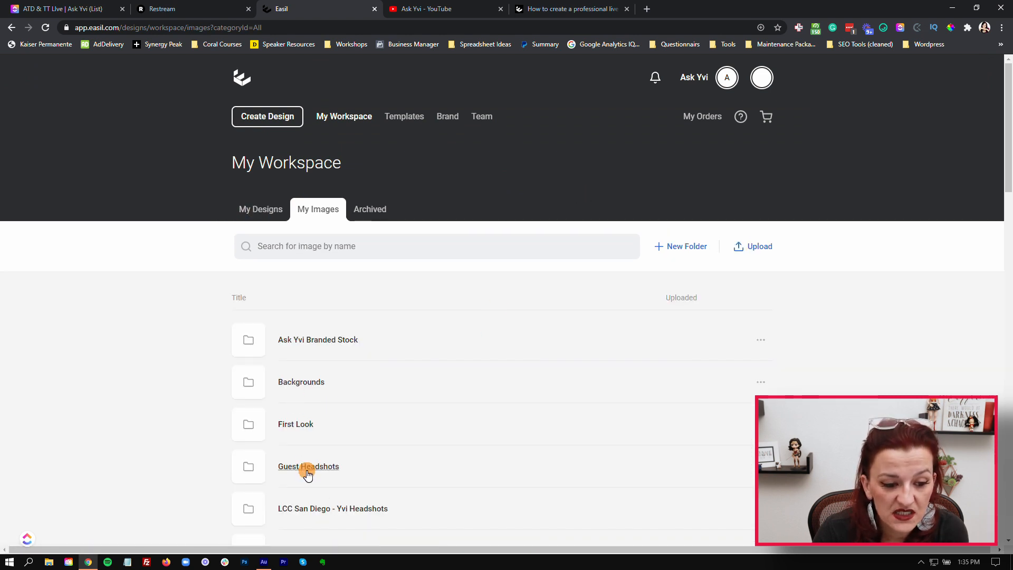
{"action": "left_click", "coordinate": [309, 466]}
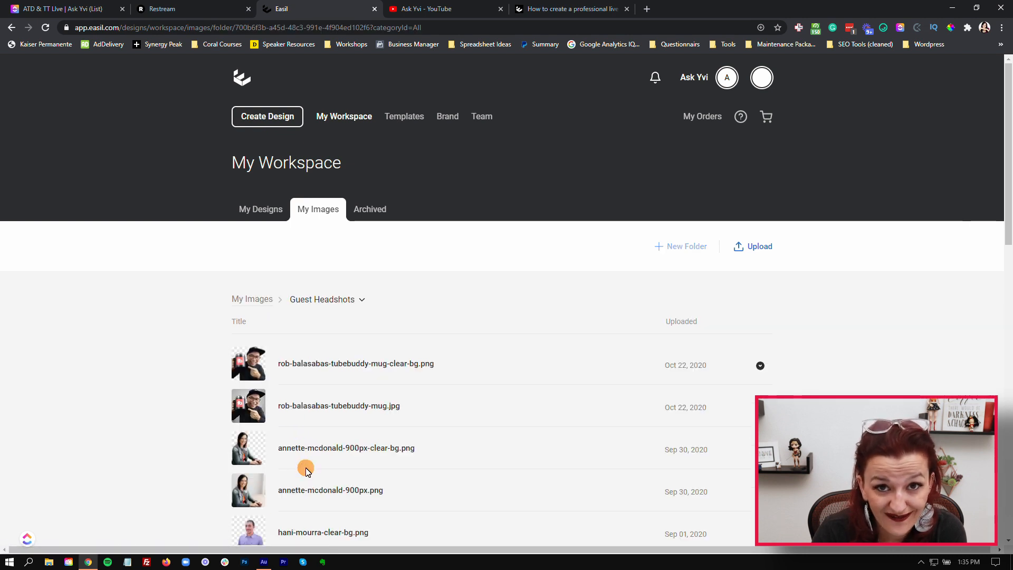
{"action": "mouse_move", "coordinate": [204, 380]}
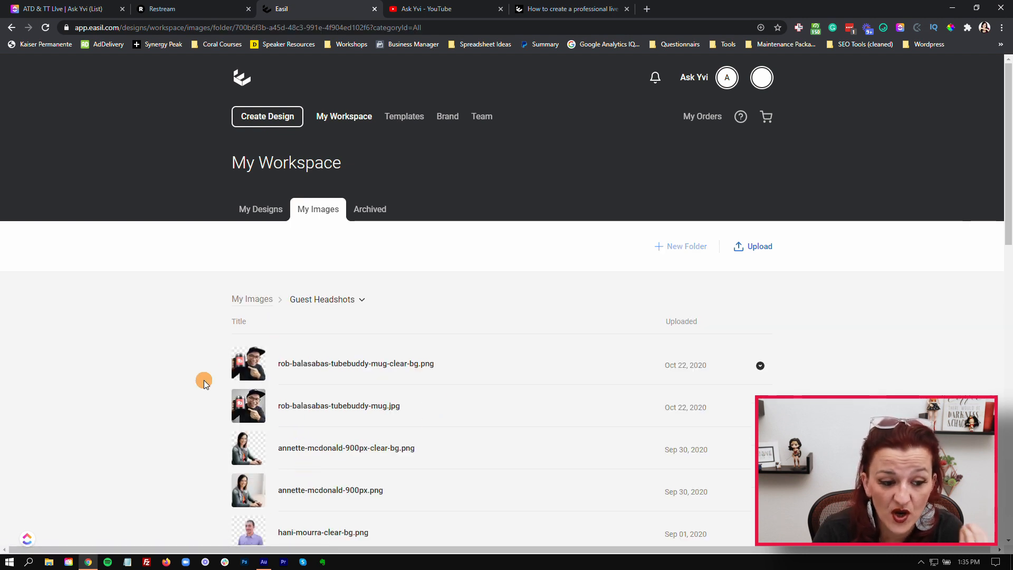
{"action": "scroll", "scroll_direction": "down", "scroll_amount": 3}
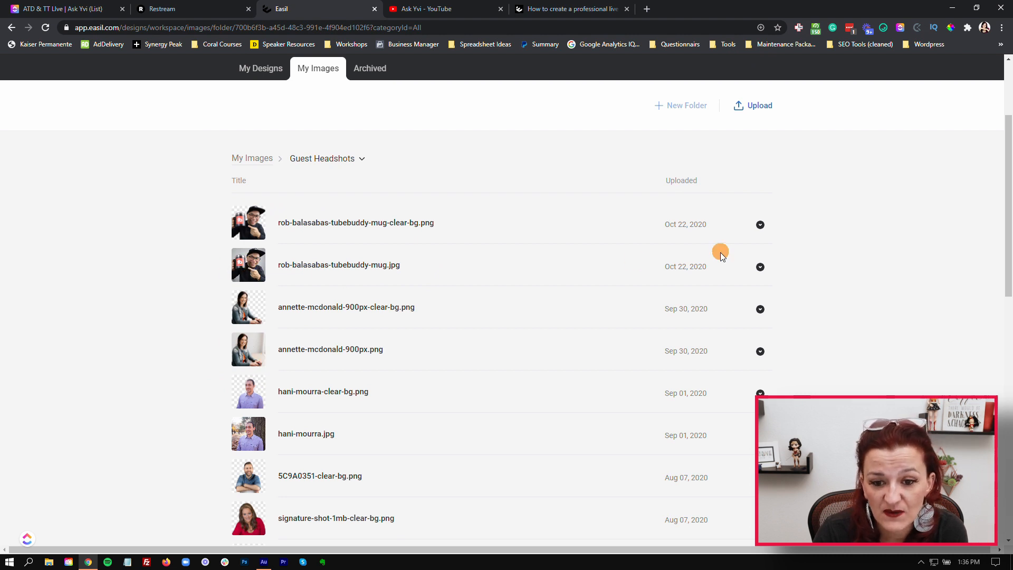
{"action": "left_click", "coordinate": [761, 266]}
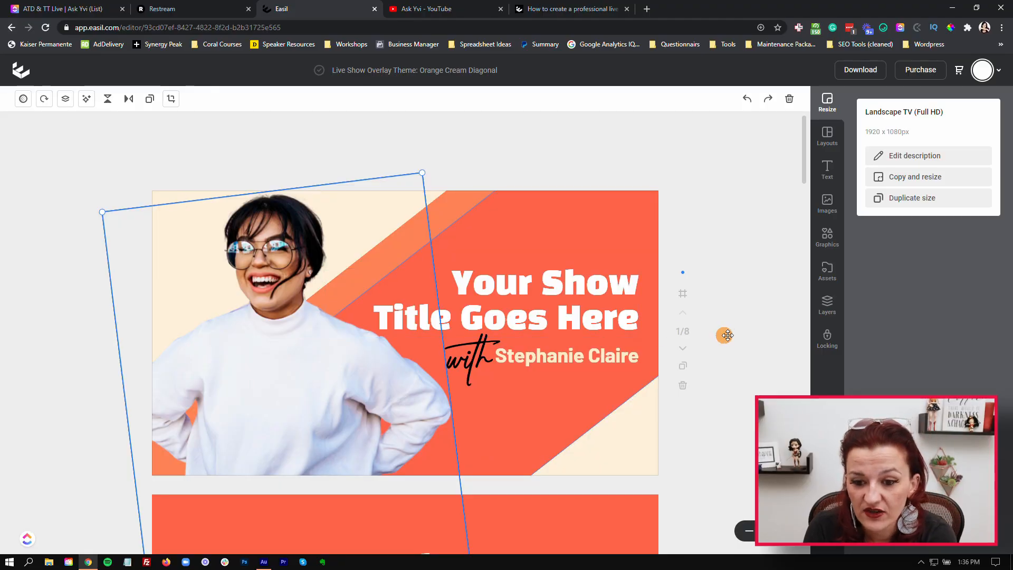
Delete the template model photo on page 1 and bring up the image library.
{"action": "left_click", "coordinate": [827, 204]}
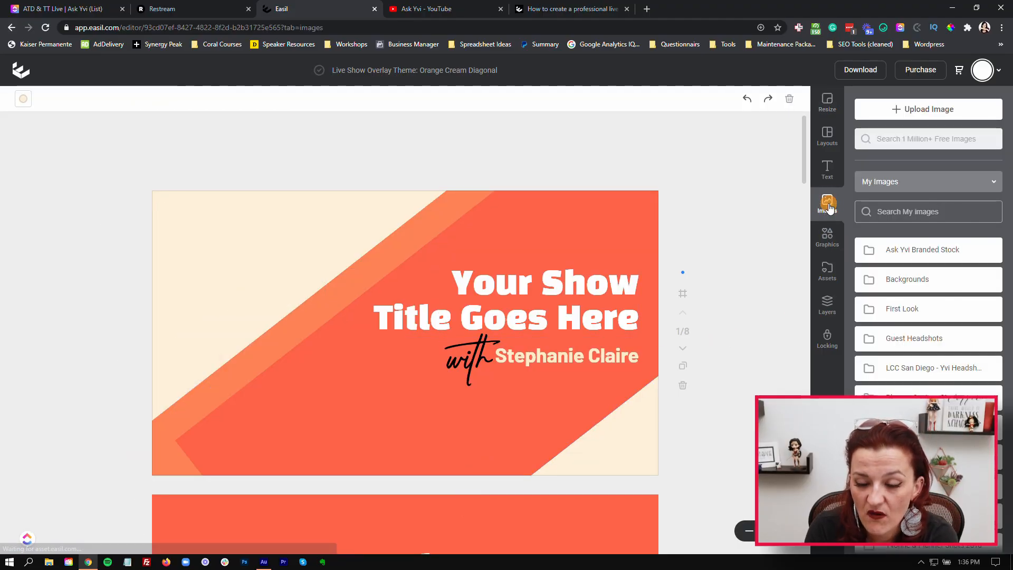
{"action": "left_click", "coordinate": [914, 338]}
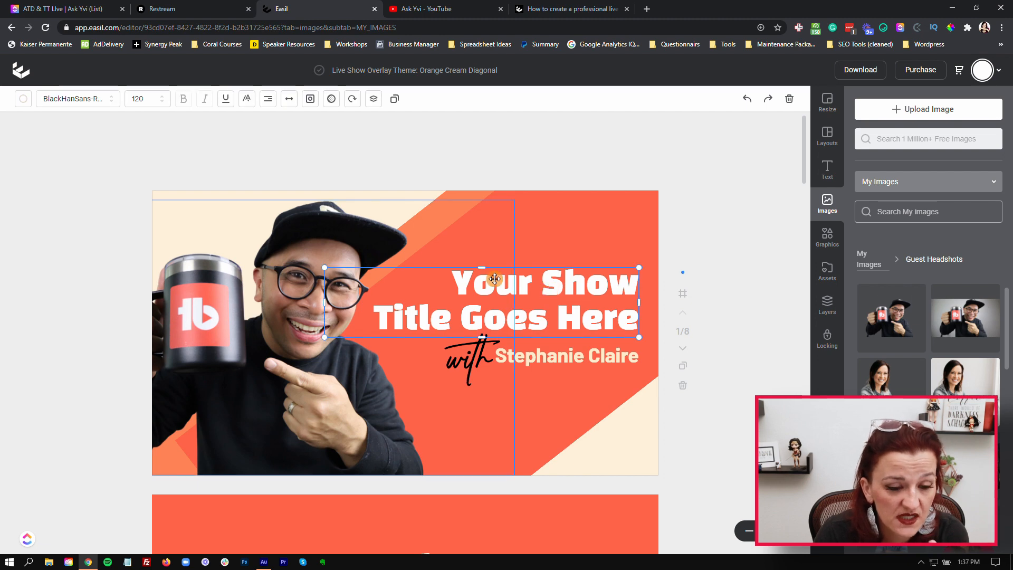
Apply an all-caps brand font to the show title text.
{"action": "left_click", "coordinate": [73, 99]}
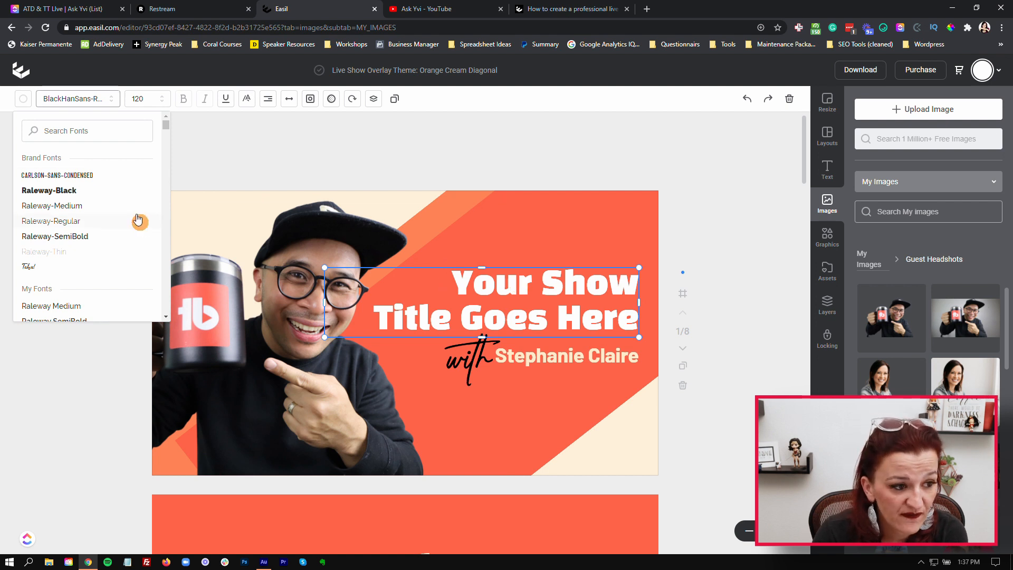
{"action": "left_click", "coordinate": [57, 176]}
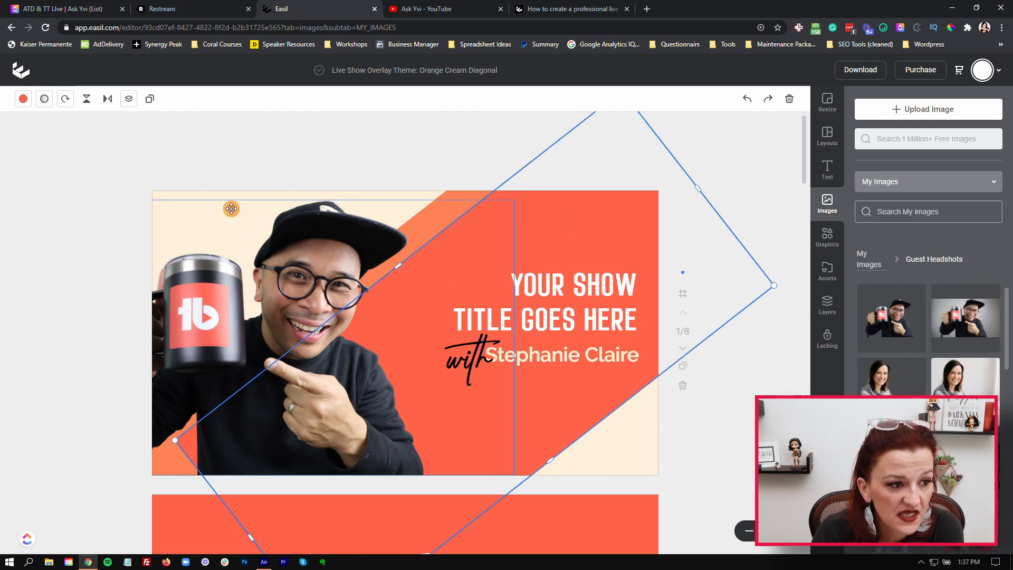
Colour the diagonal band crimson, the stripe brand orange and the background white.
{"action": "left_click", "coordinate": [22, 98]}
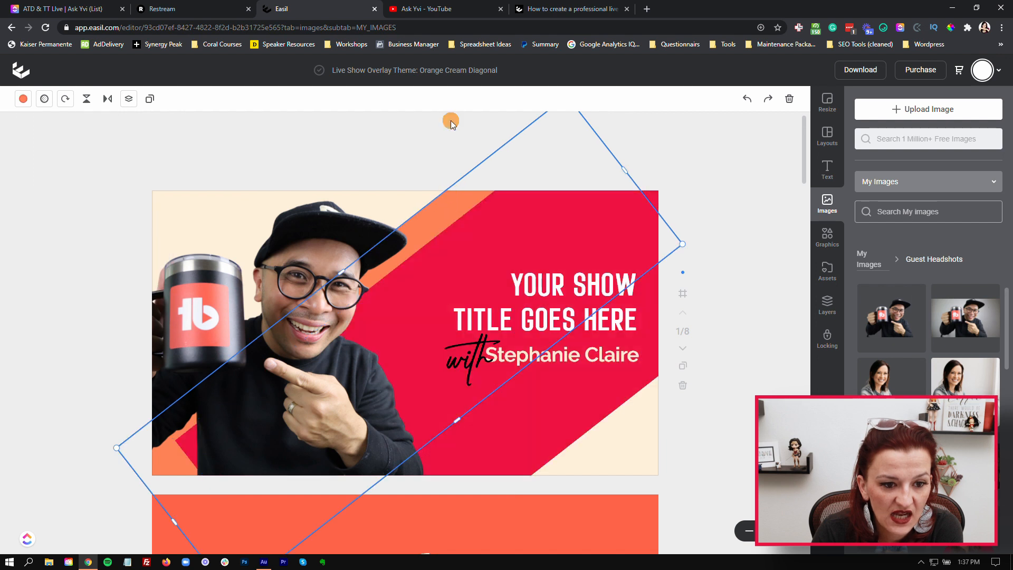
{"action": "left_click", "coordinate": [23, 98]}
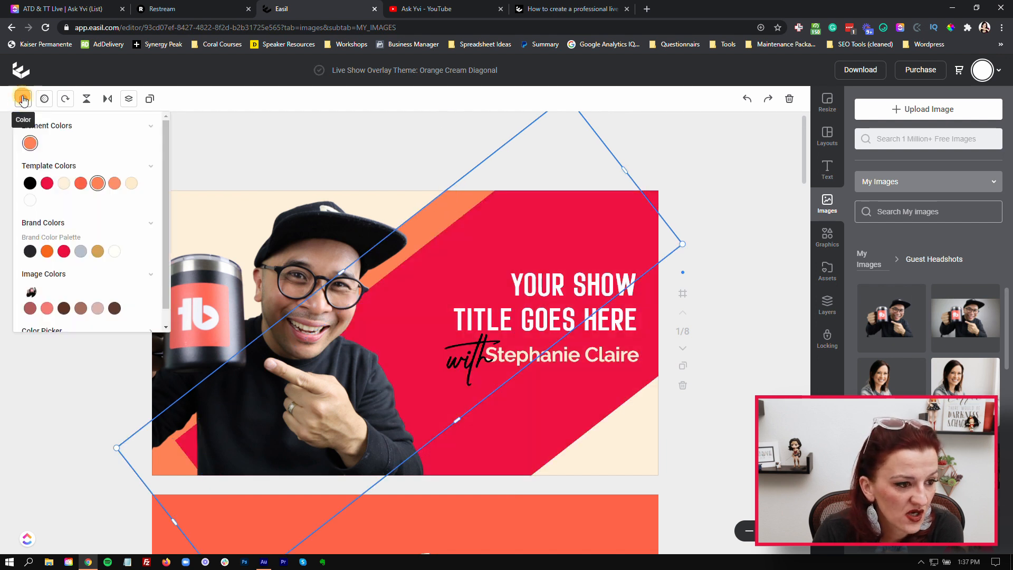
{"action": "left_click", "coordinate": [46, 251]}
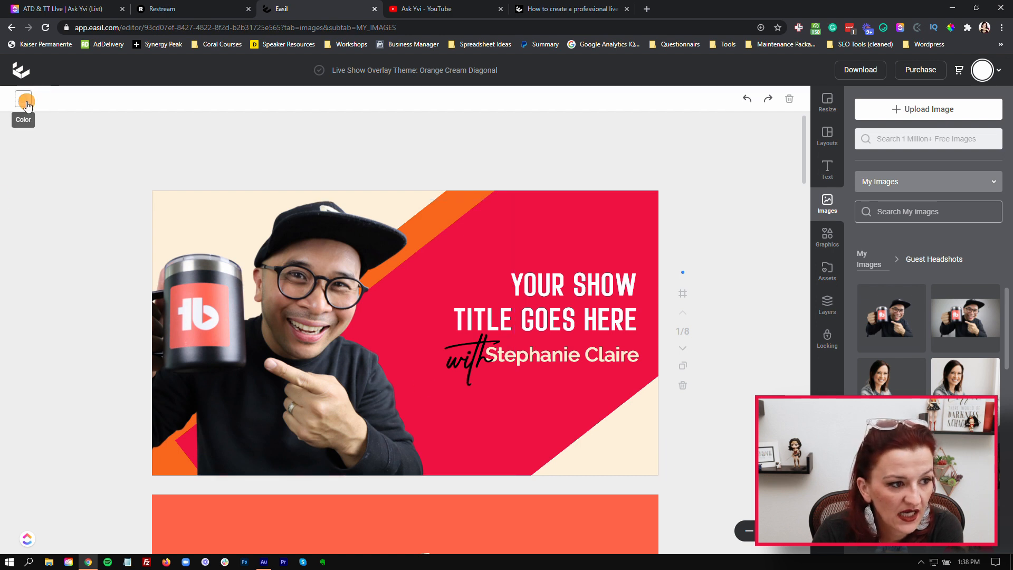
{"action": "left_click", "coordinate": [23, 99]}
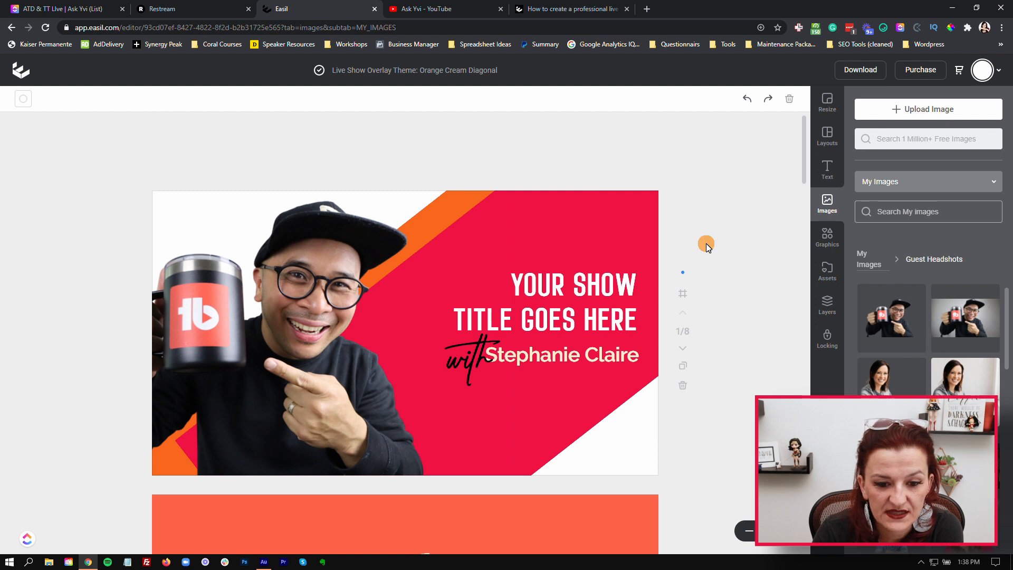
{"action": "left_click", "coordinate": [562, 354]}
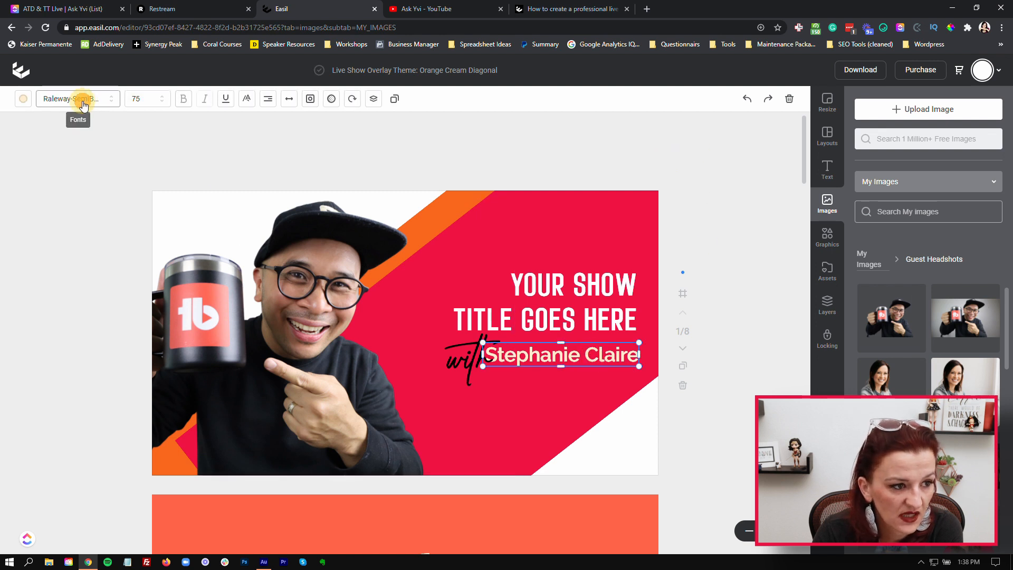
{"action": "left_click", "coordinate": [76, 98]}
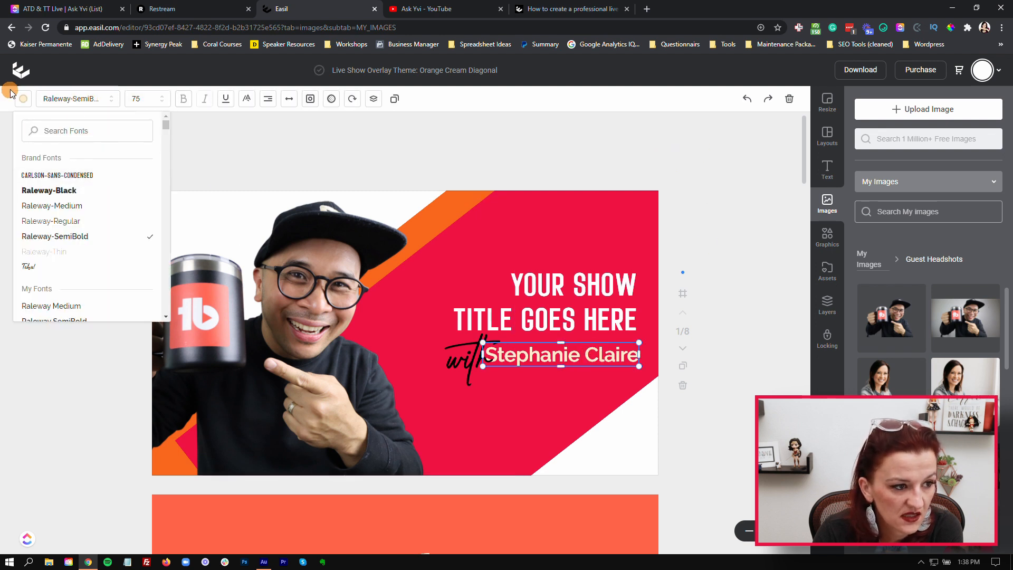
{"action": "left_click", "coordinate": [23, 98]}
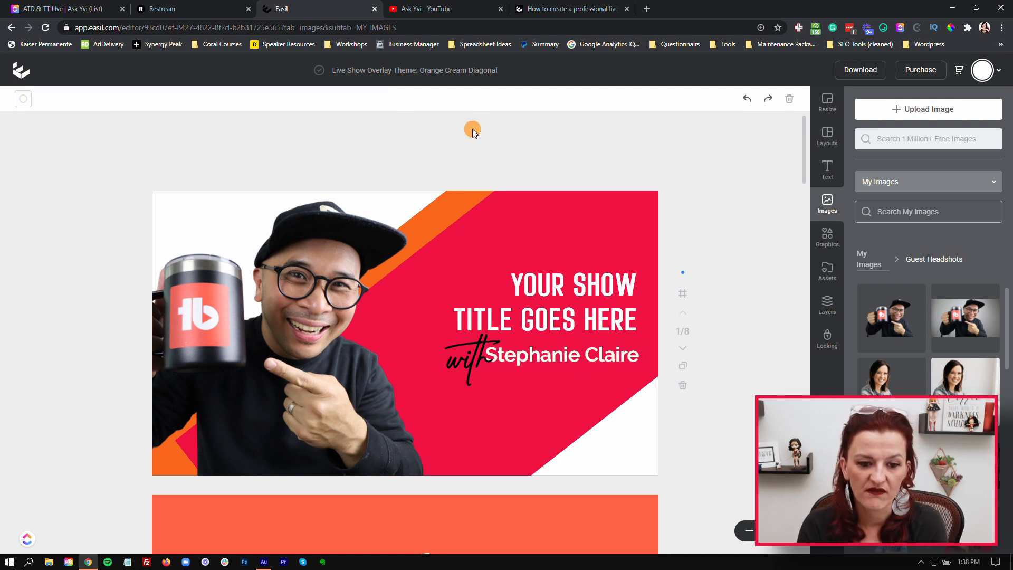
{"action": "scroll", "scroll_direction": "down", "scroll_amount": 3}
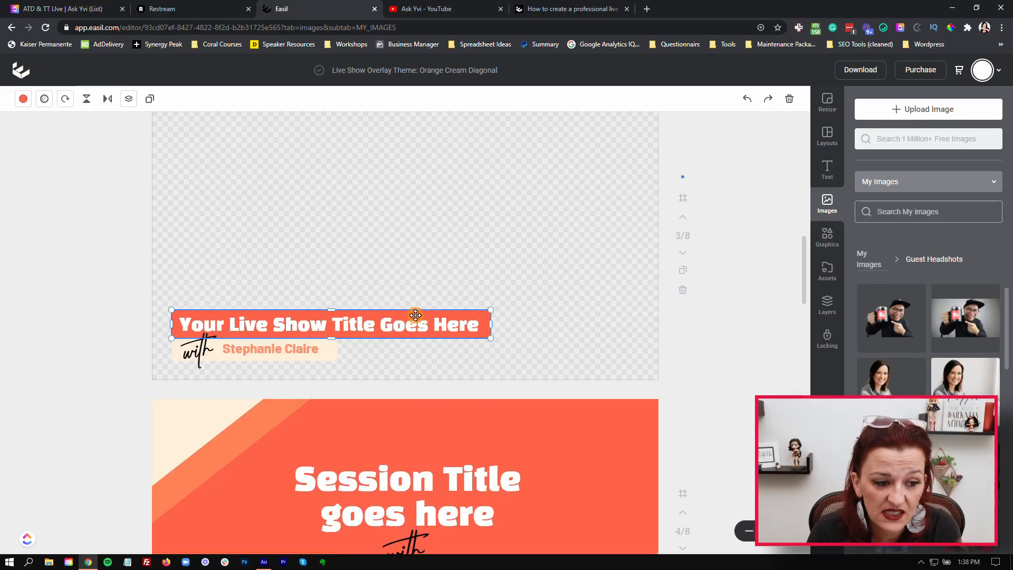
Colour the page 3 title banner brand red and set its title to Carlson Sans Condensed.
{"action": "left_click", "coordinate": [44, 99]}
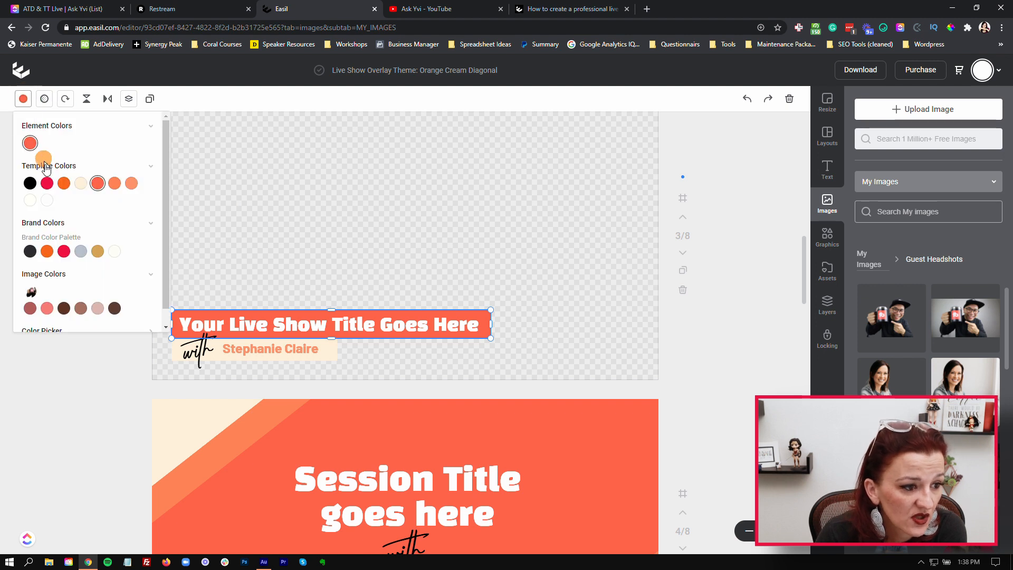
{"action": "left_click", "coordinate": [46, 183]}
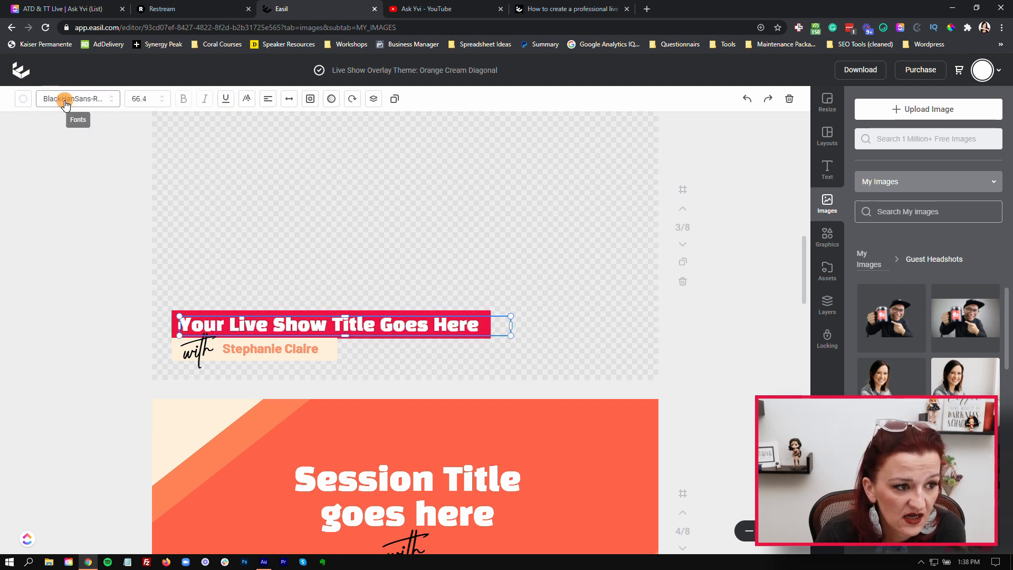
{"action": "left_click", "coordinate": [75, 98]}
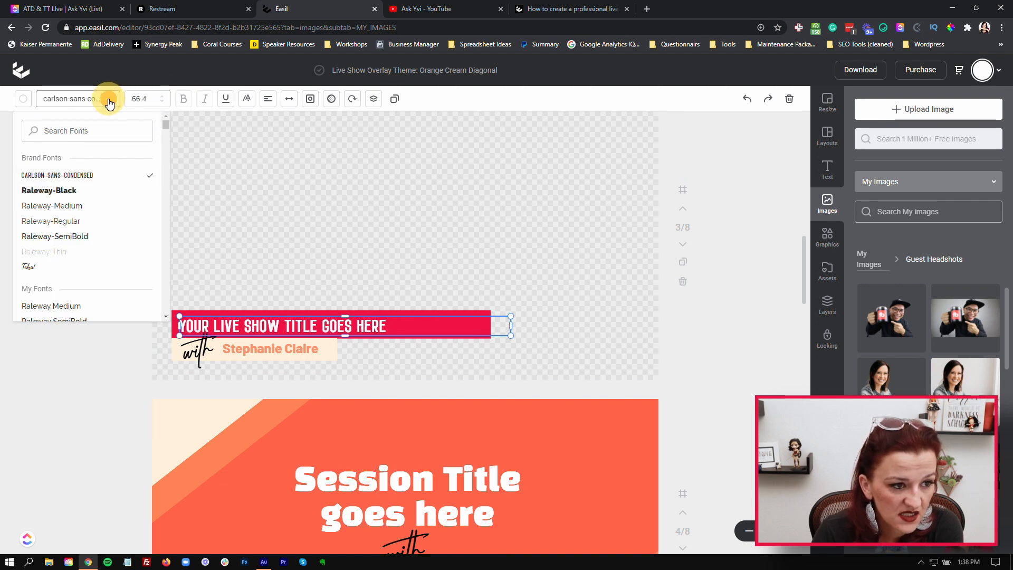
Set the guest name text to Raleway SemiBold and adjust its box colour.
{"action": "left_click", "coordinate": [140, 98]}
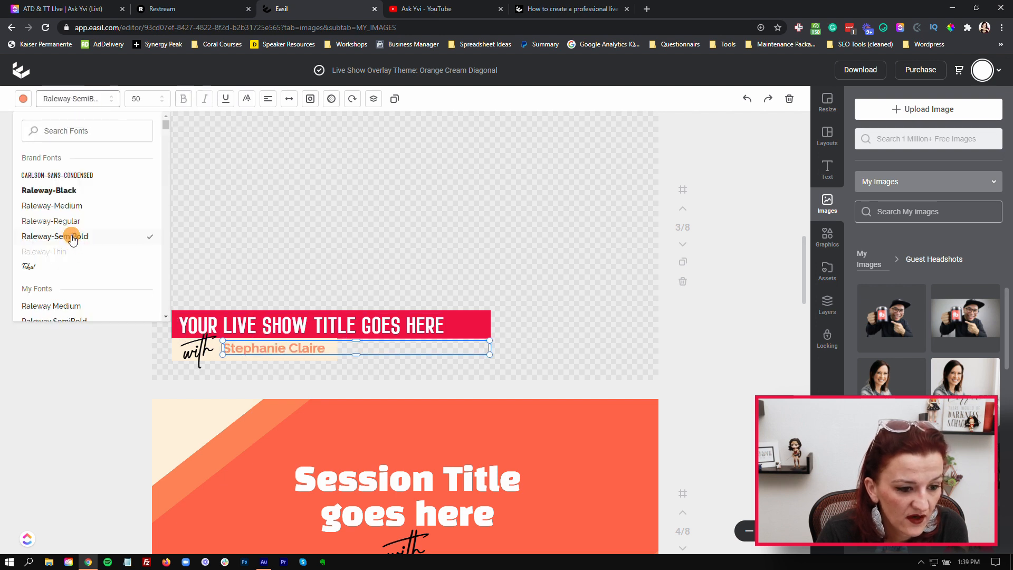
{"action": "left_click", "coordinate": [23, 99]}
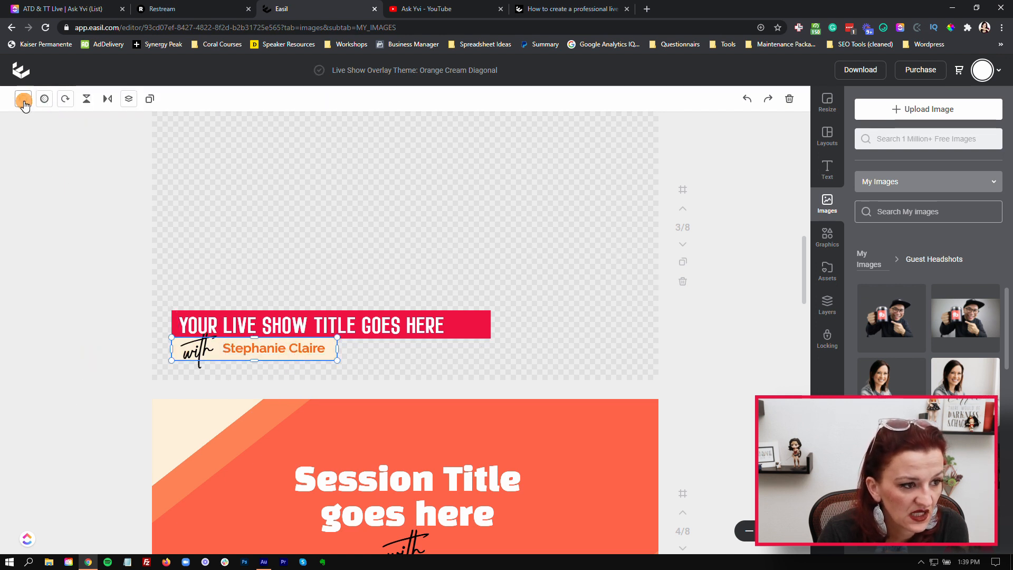
{"action": "left_click", "coordinate": [23, 98]}
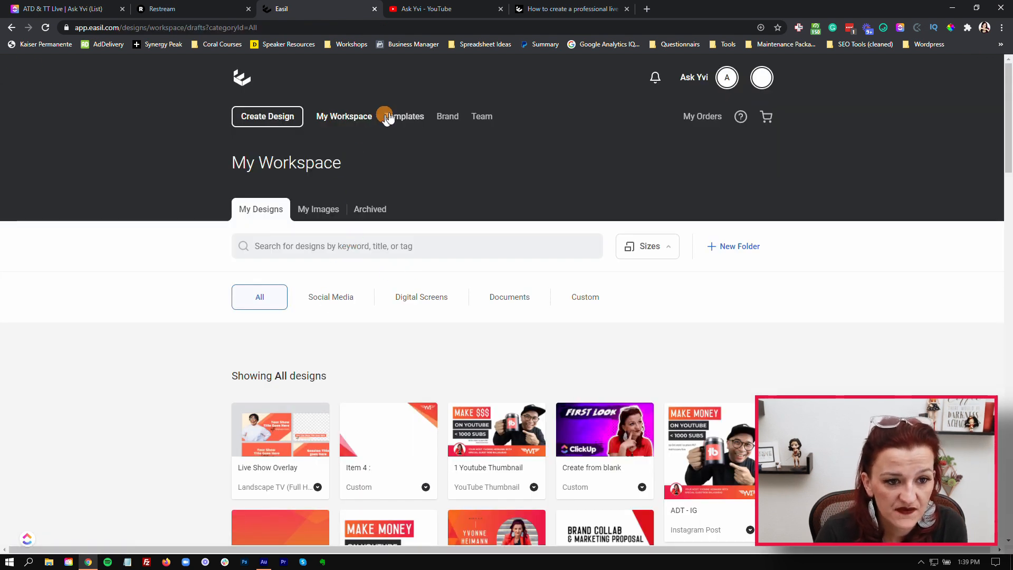
Browse the Team's saved templates, then return to Easil's Story templates.
{"action": "left_click", "coordinate": [404, 117]}
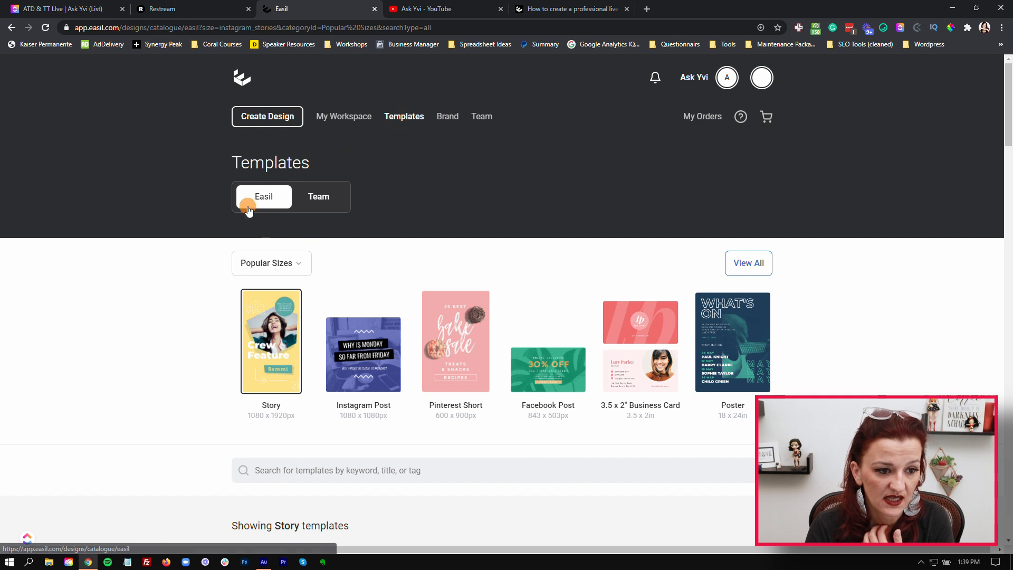
{"action": "left_click", "coordinate": [318, 197]}
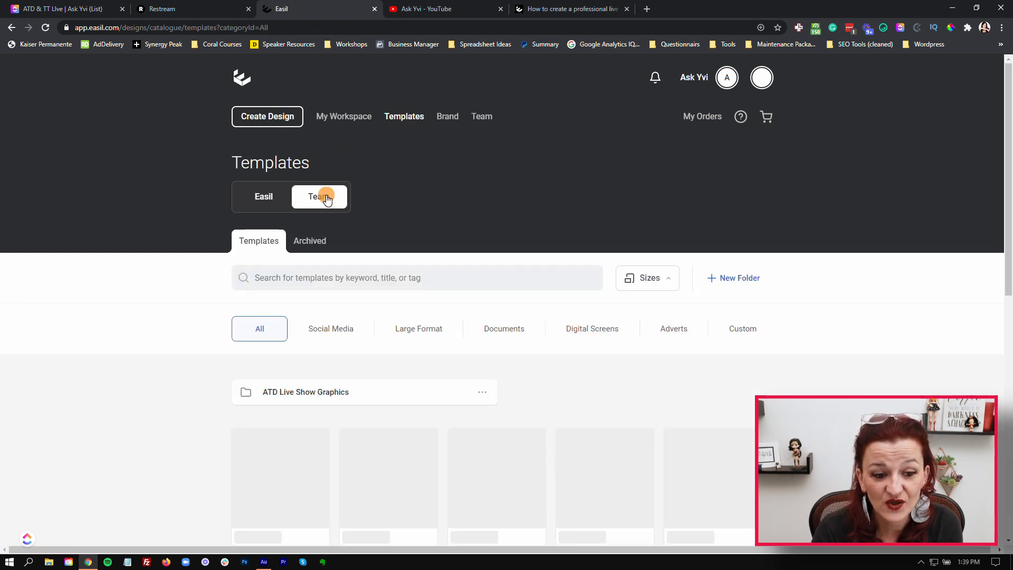
{"action": "scroll", "scroll_direction": "down", "scroll_amount": 3}
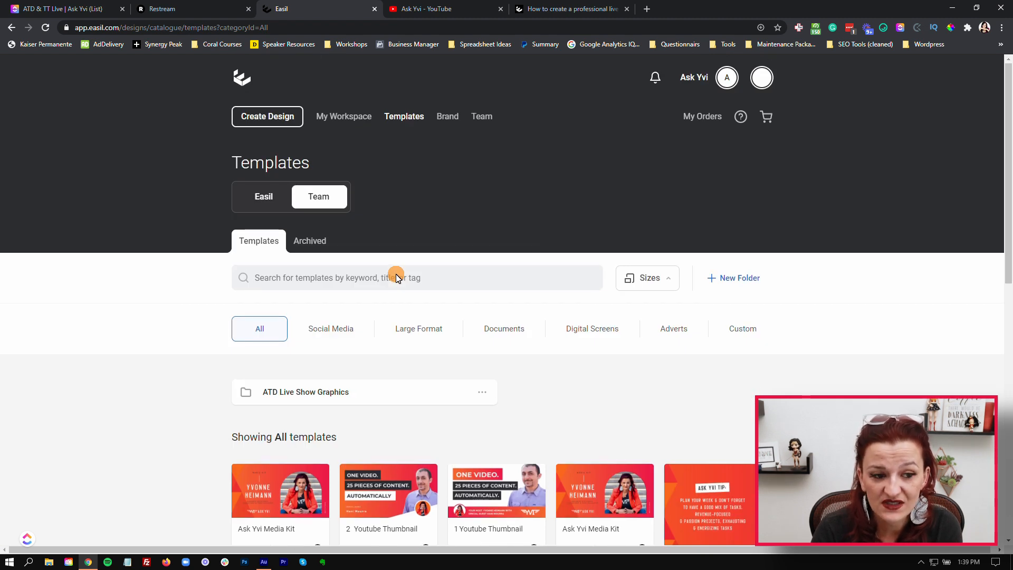
{"action": "left_click", "coordinate": [263, 196]}
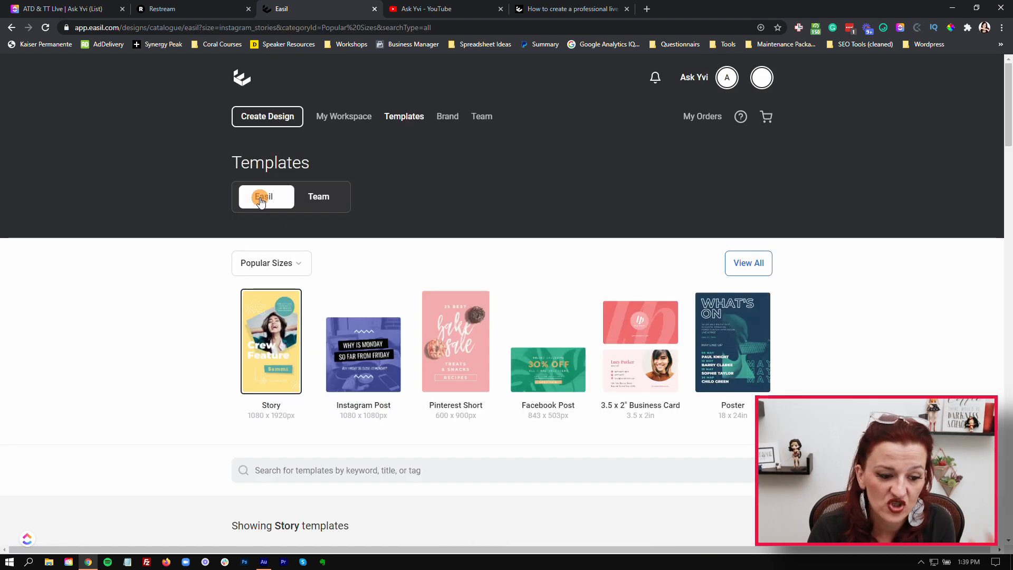
{"action": "scroll", "scroll_direction": "down", "scroll_amount": 3}
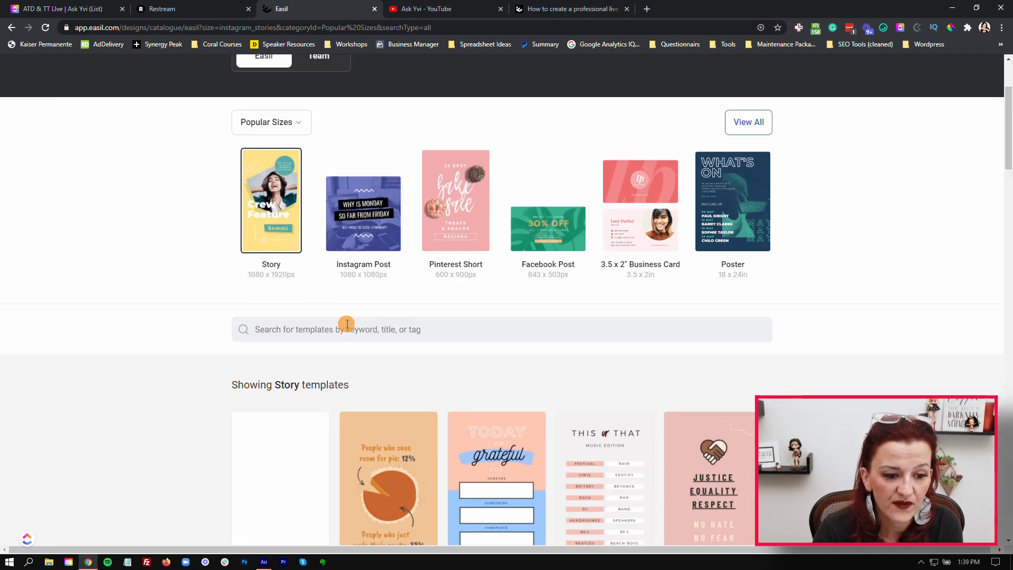
Search templates for 'overlay' and scroll through the live show overlay results.
{"action": "type", "text": "overlay"}
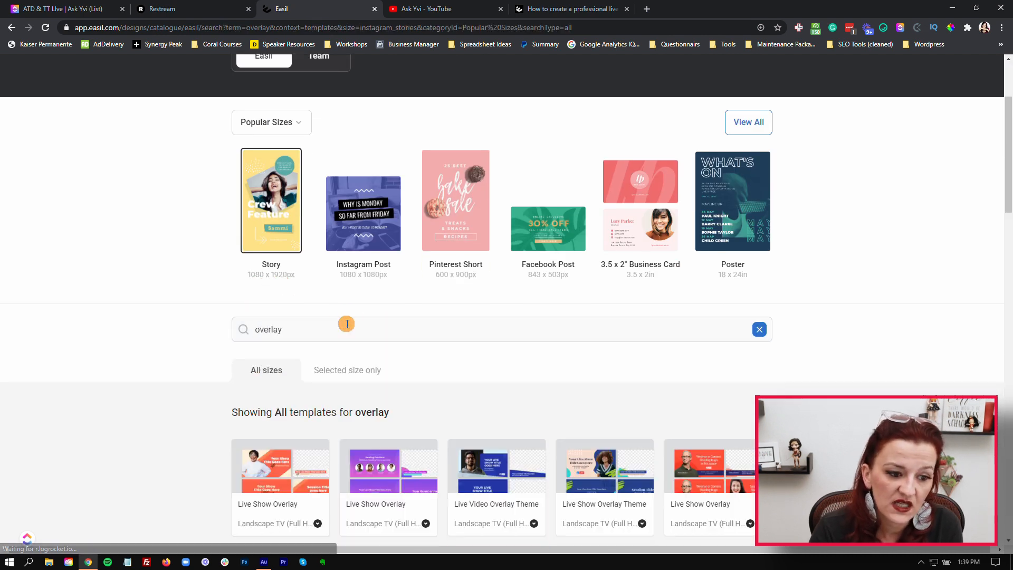
{"action": "scroll", "scroll_direction": "down", "scroll_amount": 3}
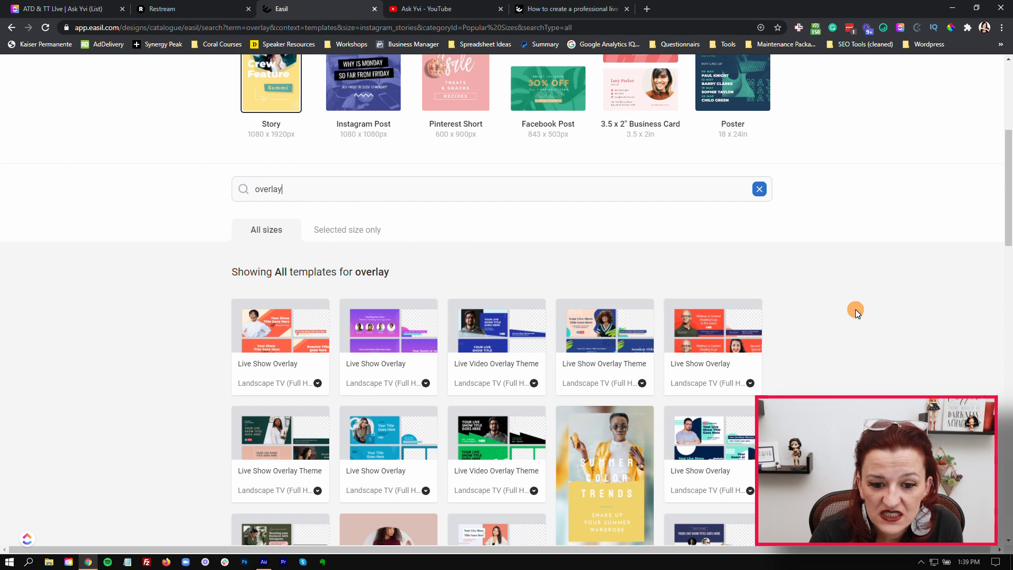
{"action": "scroll", "scroll_direction": "down", "scroll_amount": 3}
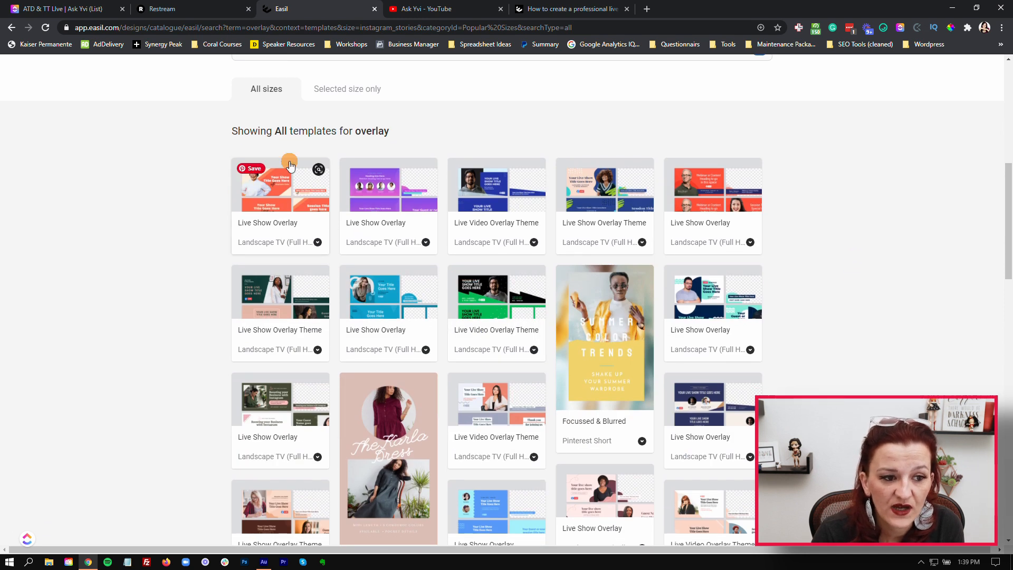
{"action": "mouse_move", "coordinate": [298, 160]}
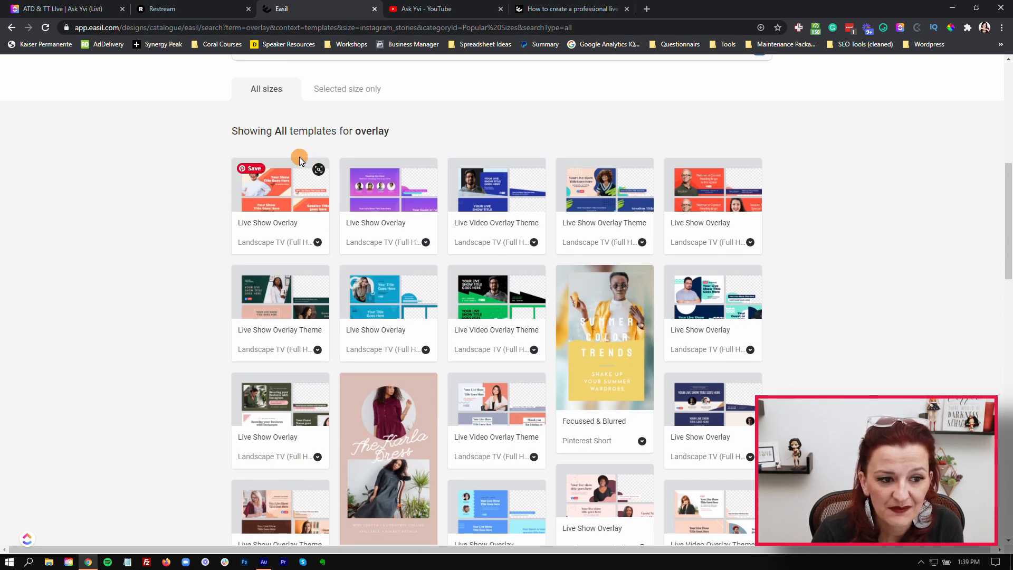
{"action": "mouse_move", "coordinate": [330, 176]}
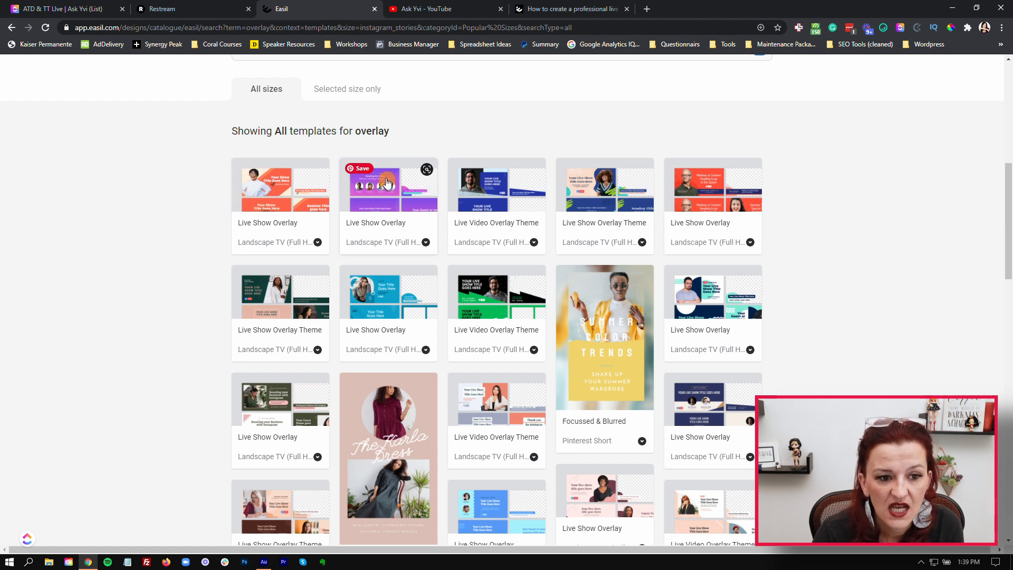
{"action": "mouse_move", "coordinate": [391, 194]}
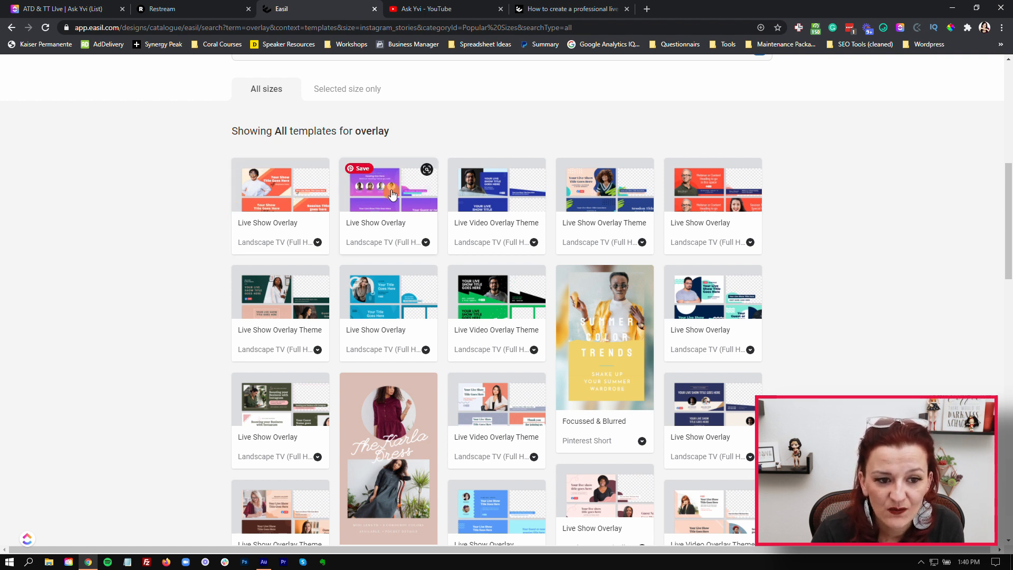
{"action": "mouse_move", "coordinate": [547, 196]}
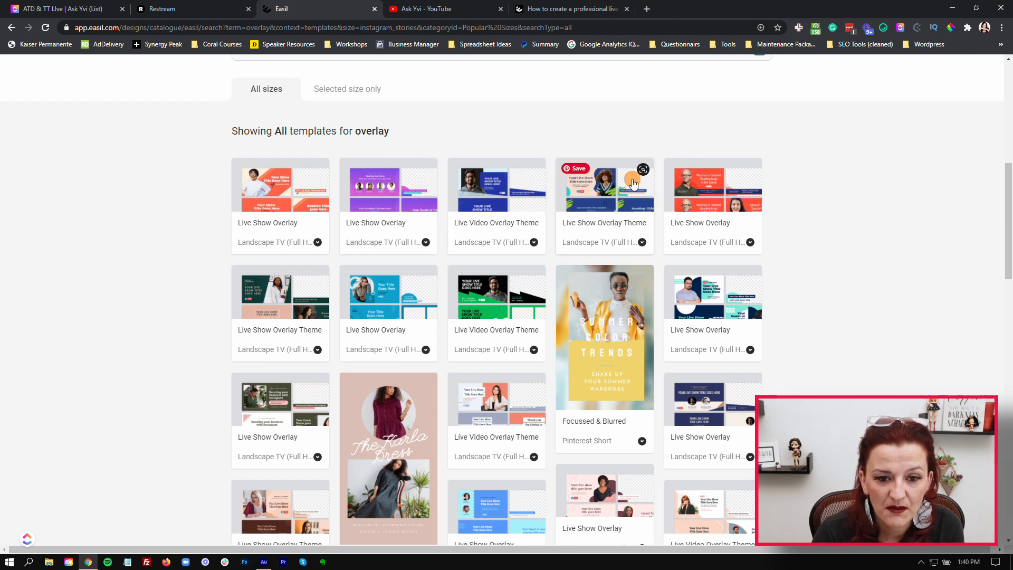
{"action": "mouse_move", "coordinate": [632, 200]}
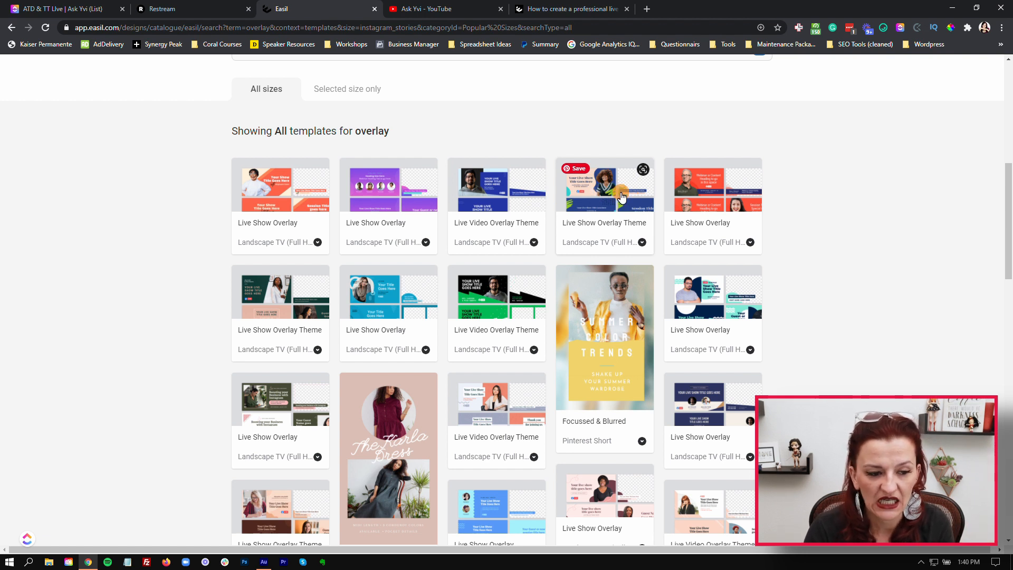
{"action": "mouse_move", "coordinate": [690, 199]}
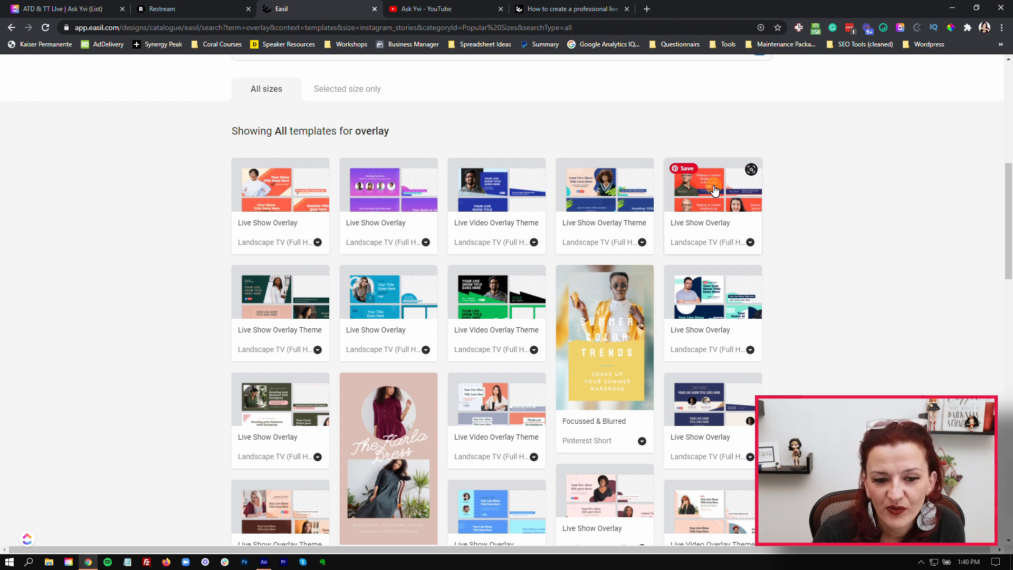
{"action": "mouse_move", "coordinate": [730, 404]}
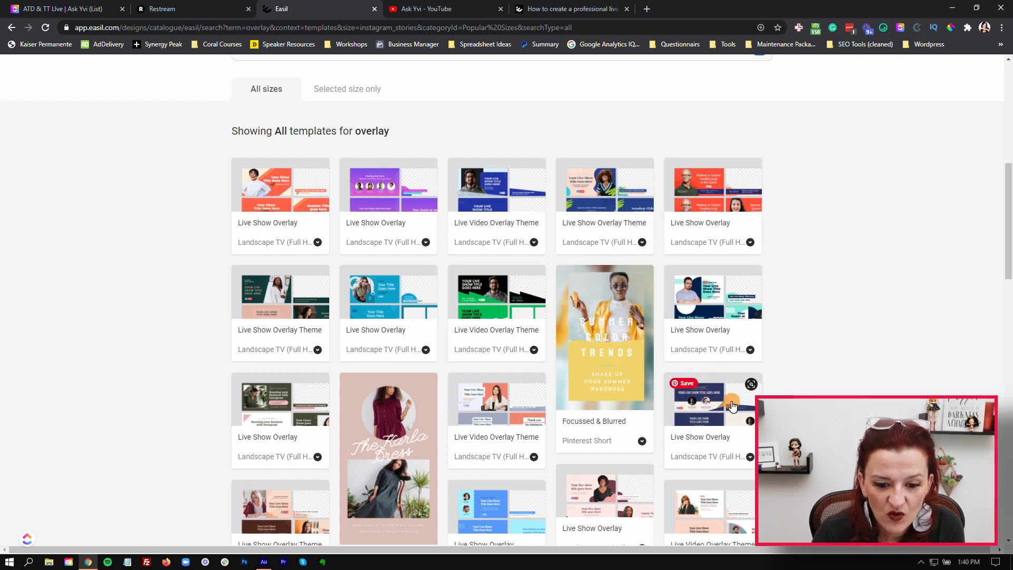
{"action": "scroll", "scroll_direction": "down", "scroll_amount": 3}
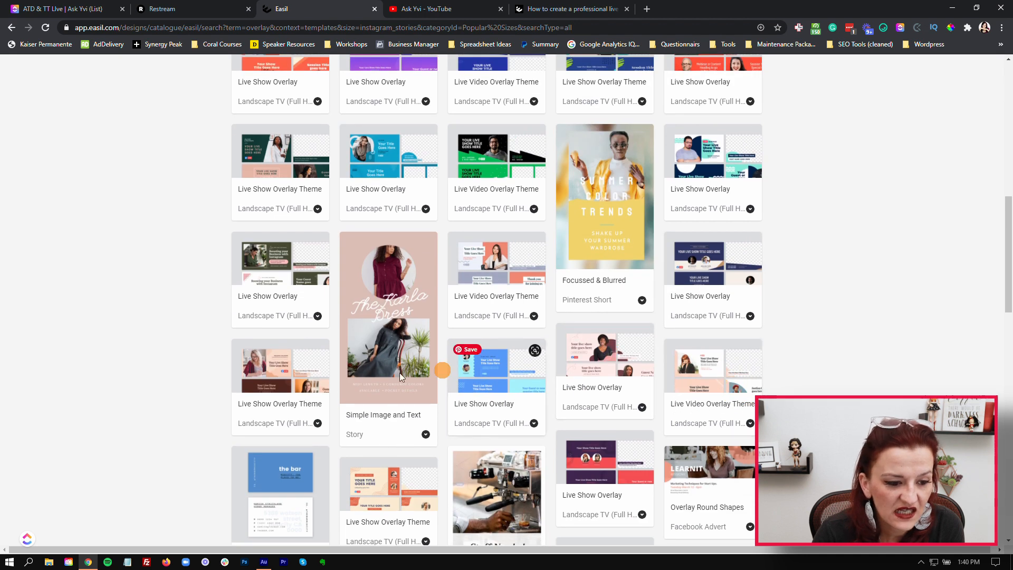
{"action": "mouse_move", "coordinate": [847, 371]}
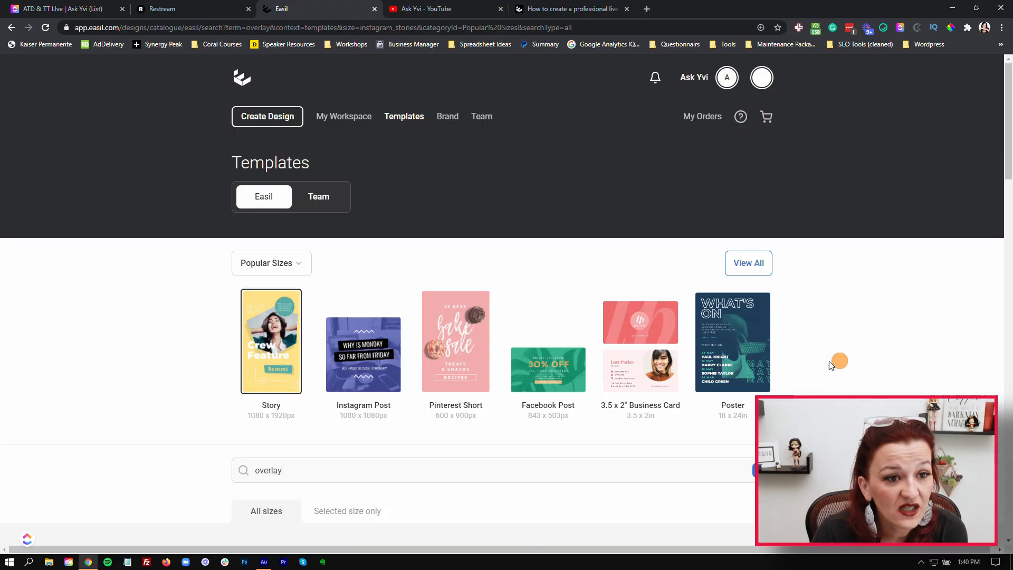
View the Brand Kit's colour palette, brand fonts and uploaded YVI logos.
{"action": "left_click", "coordinate": [447, 116]}
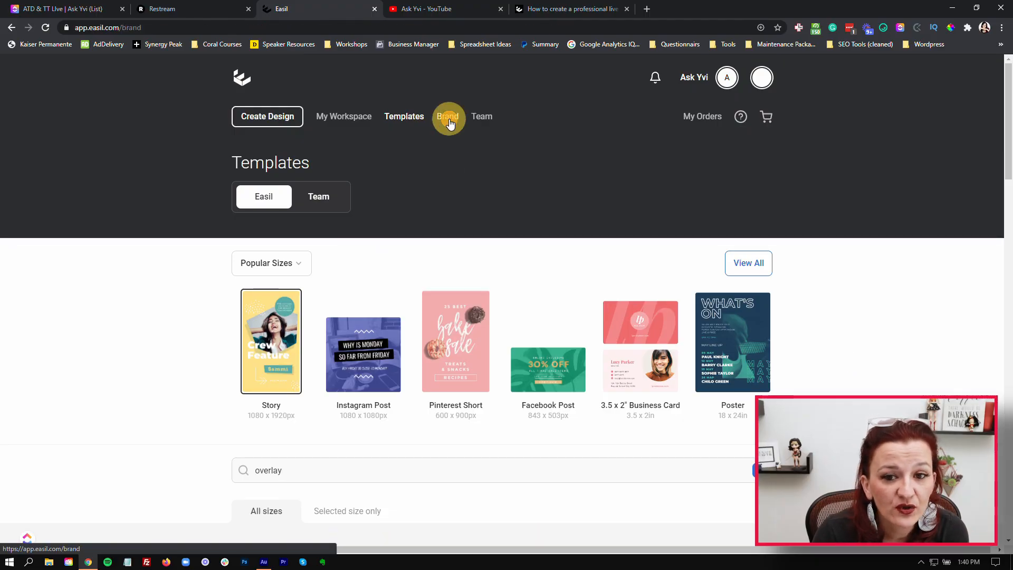
{"action": "left_click", "coordinate": [446, 116]}
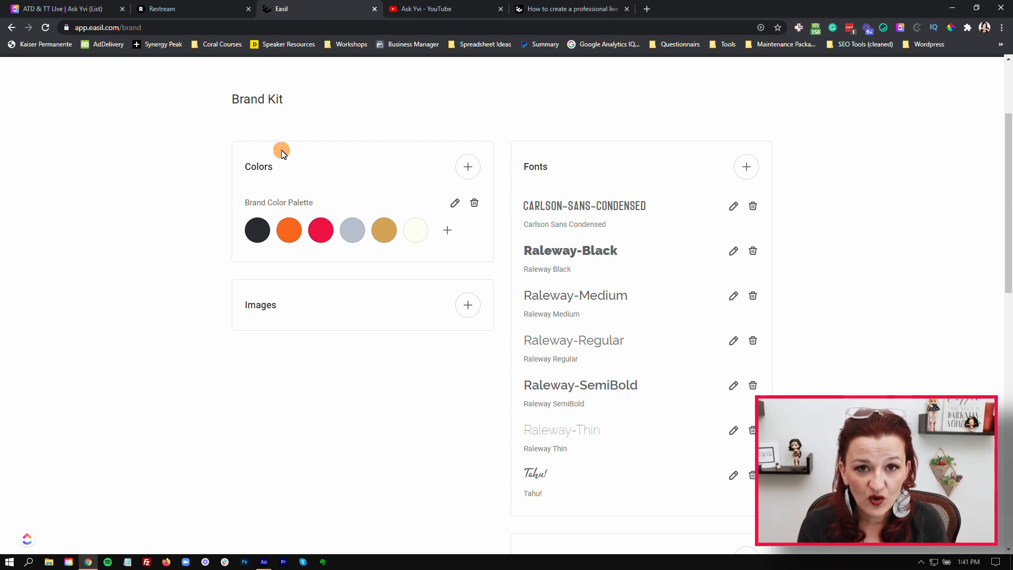
{"action": "scroll", "scroll_direction": "down", "scroll_amount": 3}
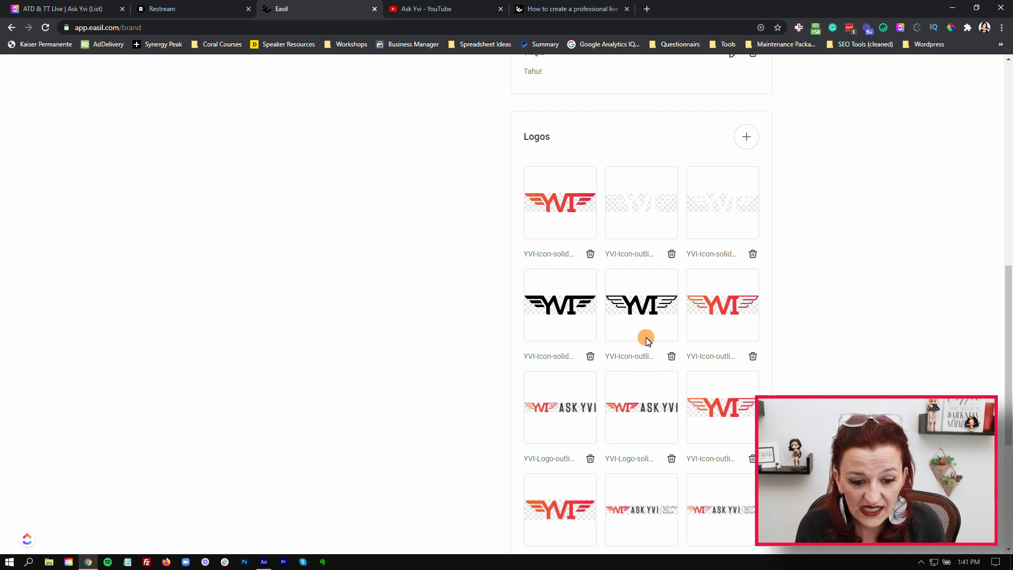
{"action": "scroll", "scroll_direction": "down", "scroll_amount": 3}
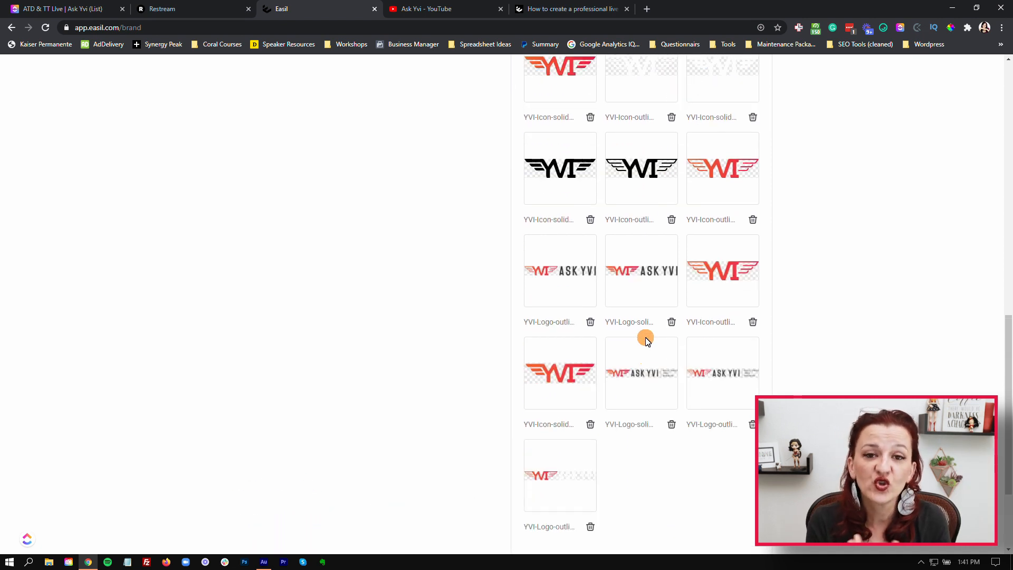